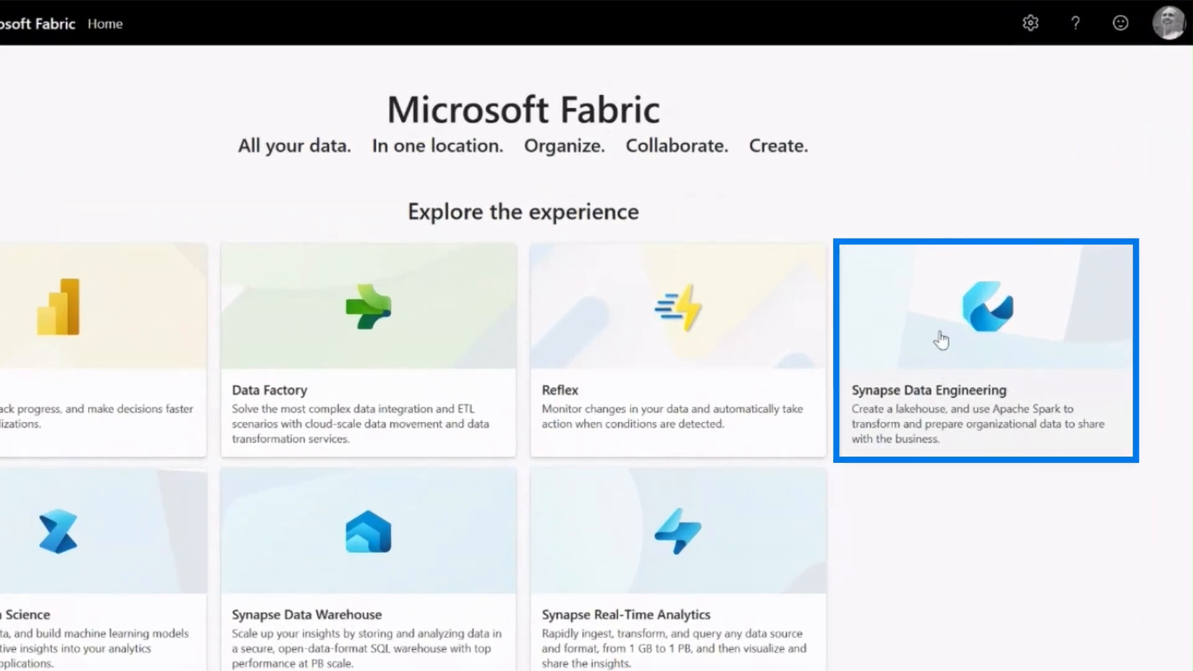
# Enter the Synapse Data Engineering experience and browse its new-item options and recent lakehouses
pyautogui.click(984, 351)
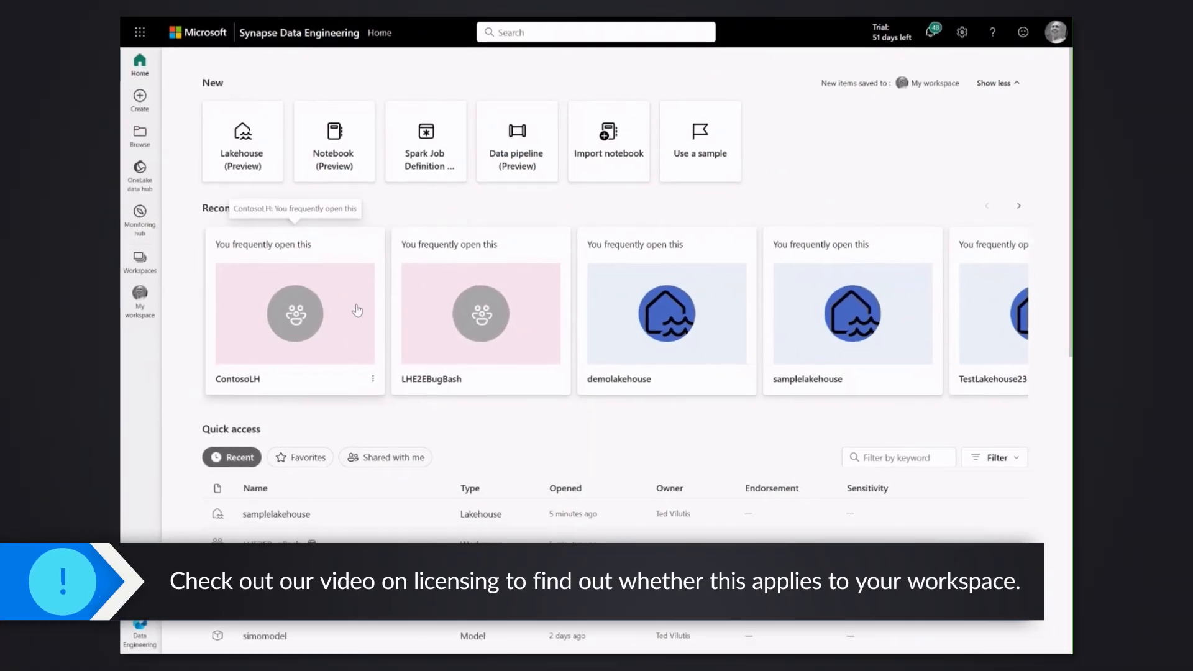
pyautogui.scroll(-3)
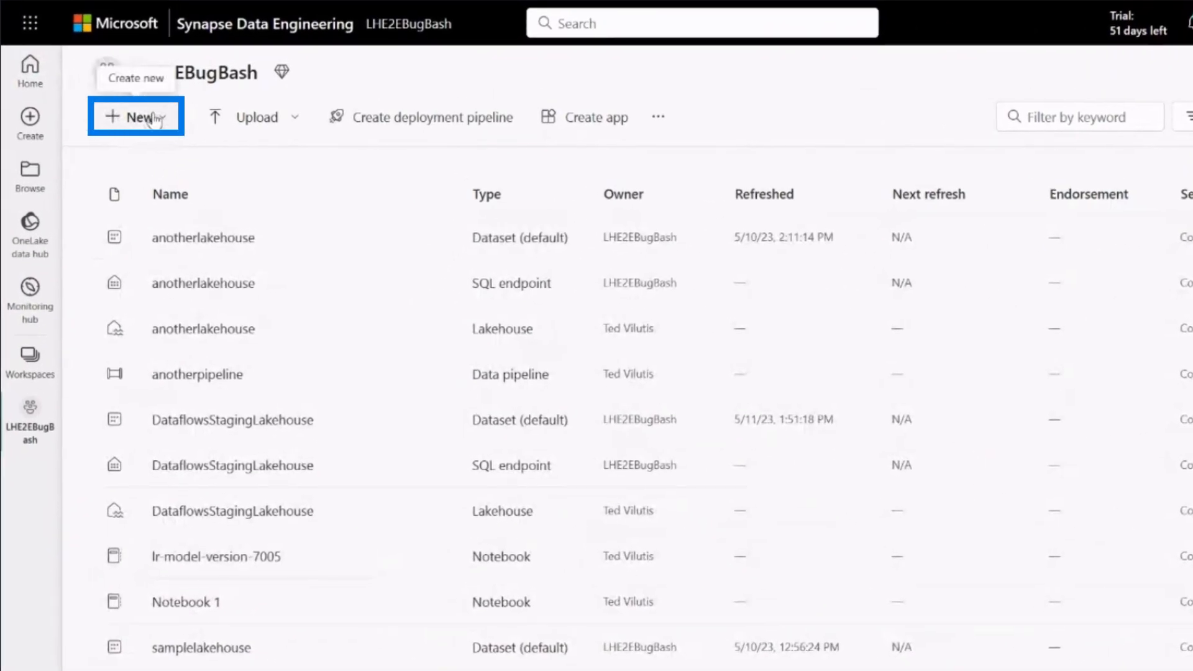
# Create a new Lakehouse (Preview) named demolekhouse3 from the workspace's New menu
pyautogui.click(135, 117)
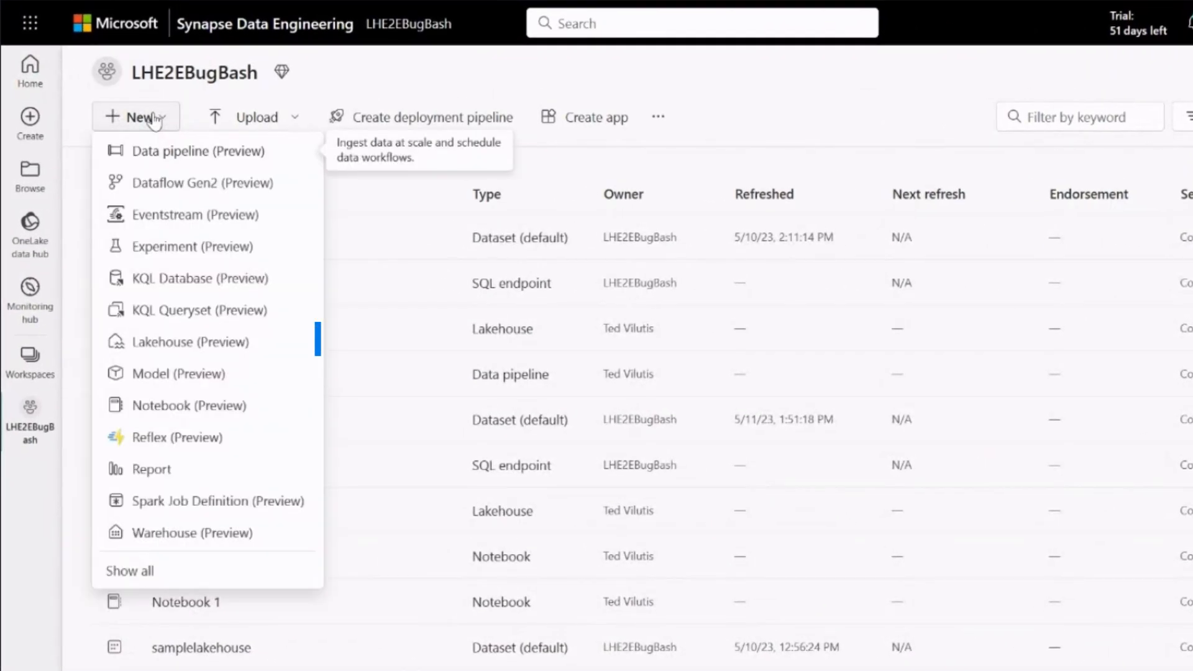
pyautogui.moveTo(190, 343)
pyautogui.write('demolekhouse3')
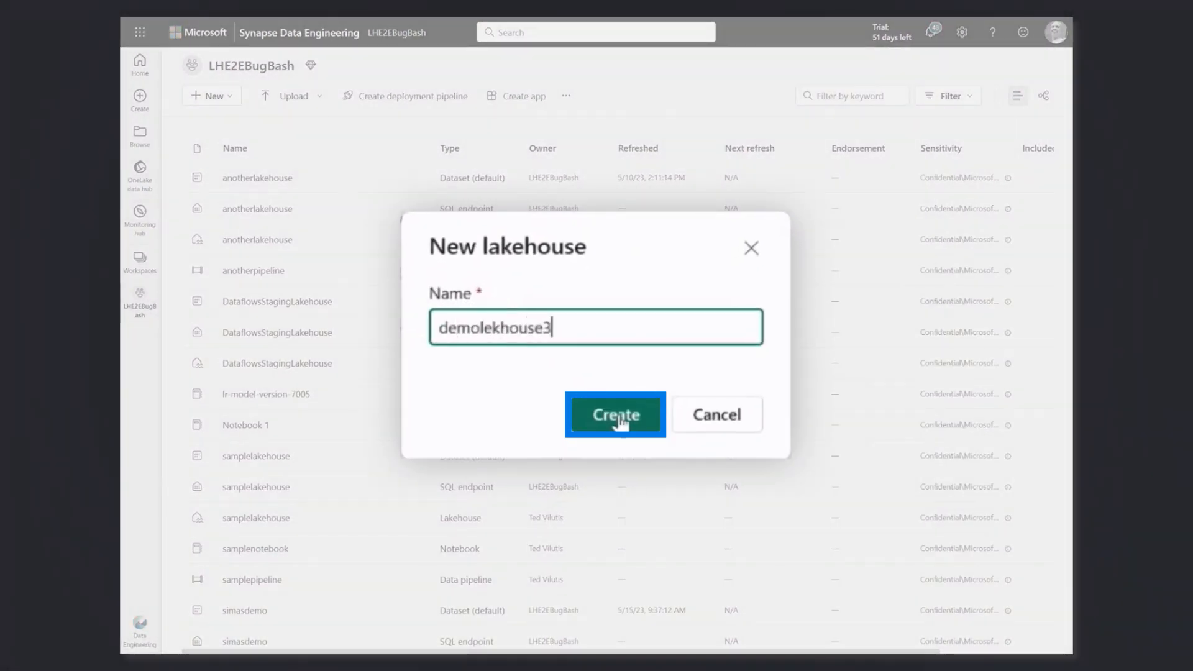
pyautogui.click(615, 415)
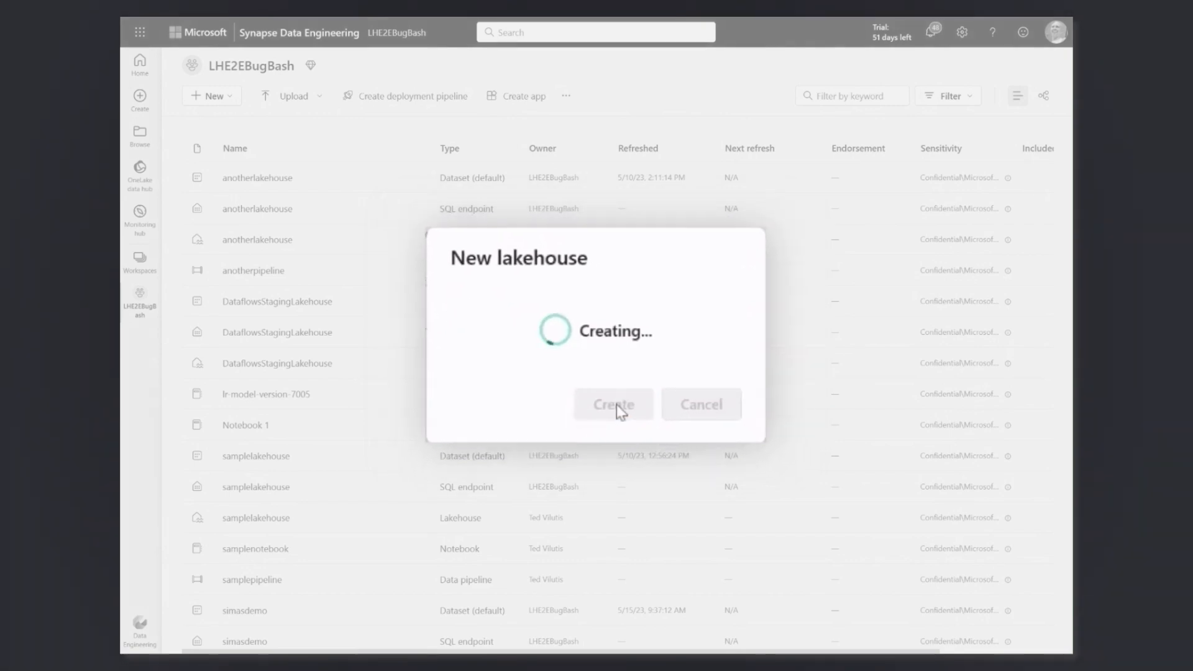
pyautogui.click(613, 404)
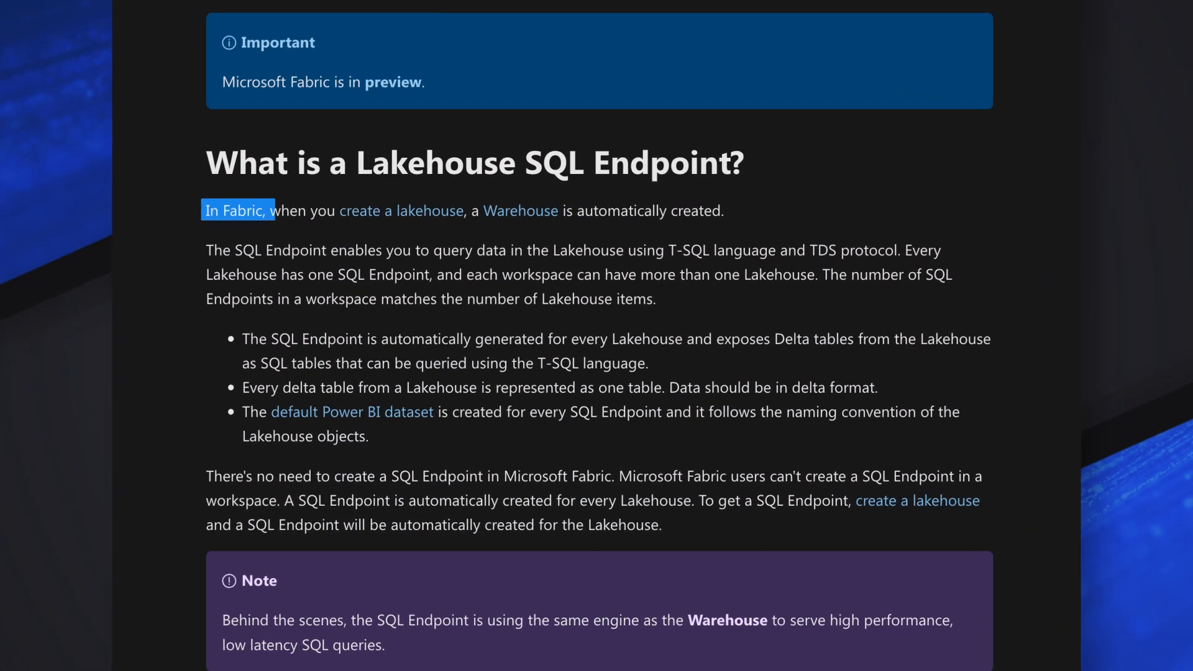
# Highlight the Learn article's opening sentence on Fabric creating a SQL endpoint automatically
pyautogui.moveTo(207, 212); pyautogui.dragTo(222, 475)
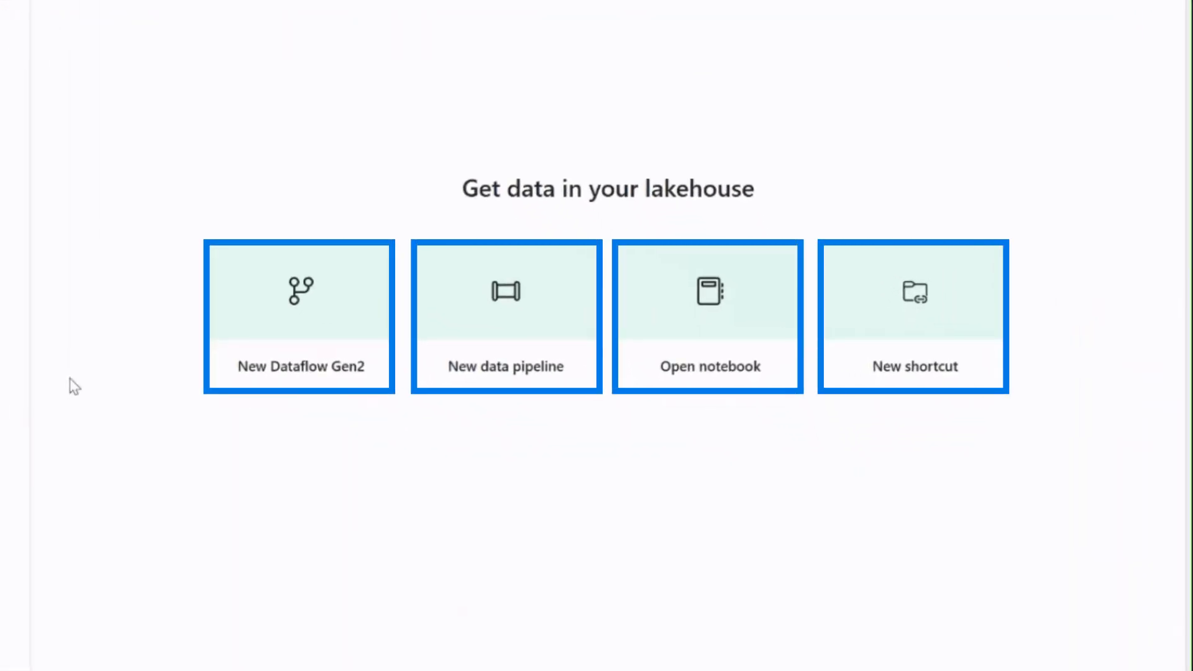
pyautogui.moveTo(505, 316)
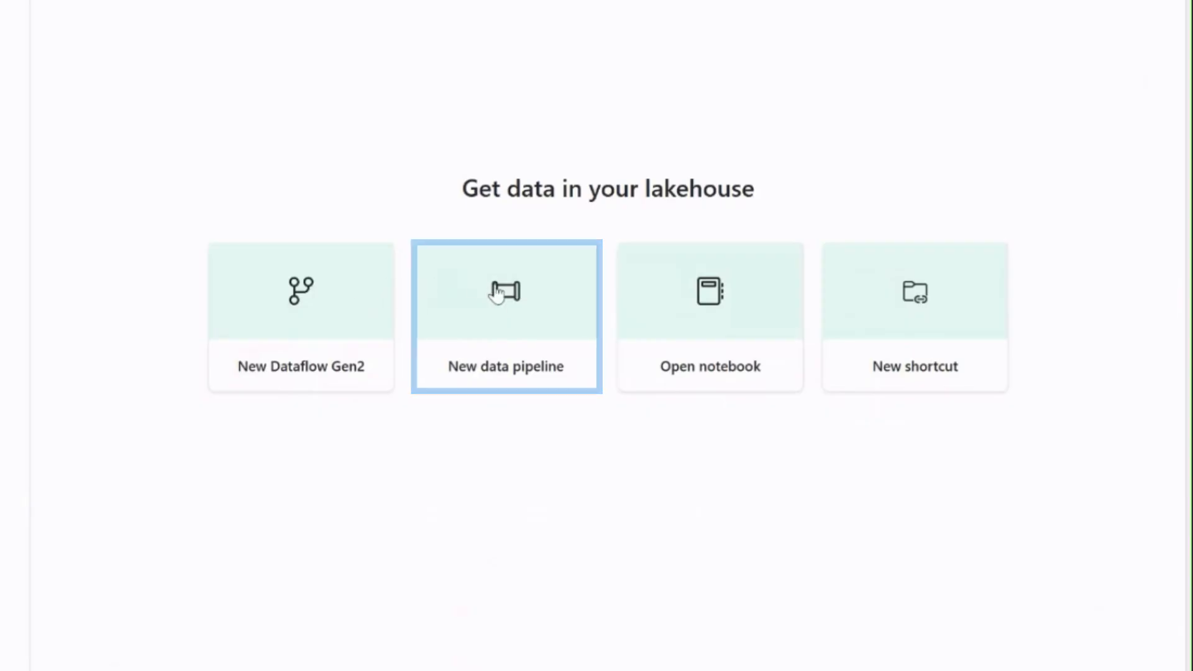
# Create a data pipeline with the default name pipeline1 from the empty lakehouse's New data pipeline card
pyautogui.click(506, 315)
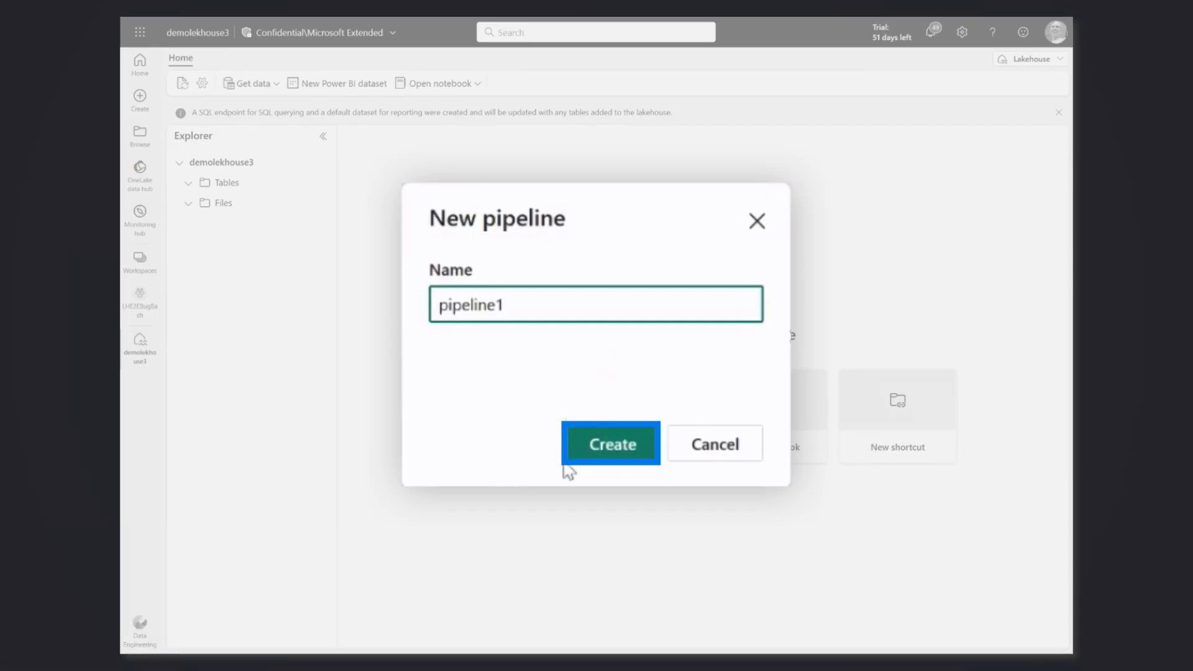
pyautogui.click(611, 443)
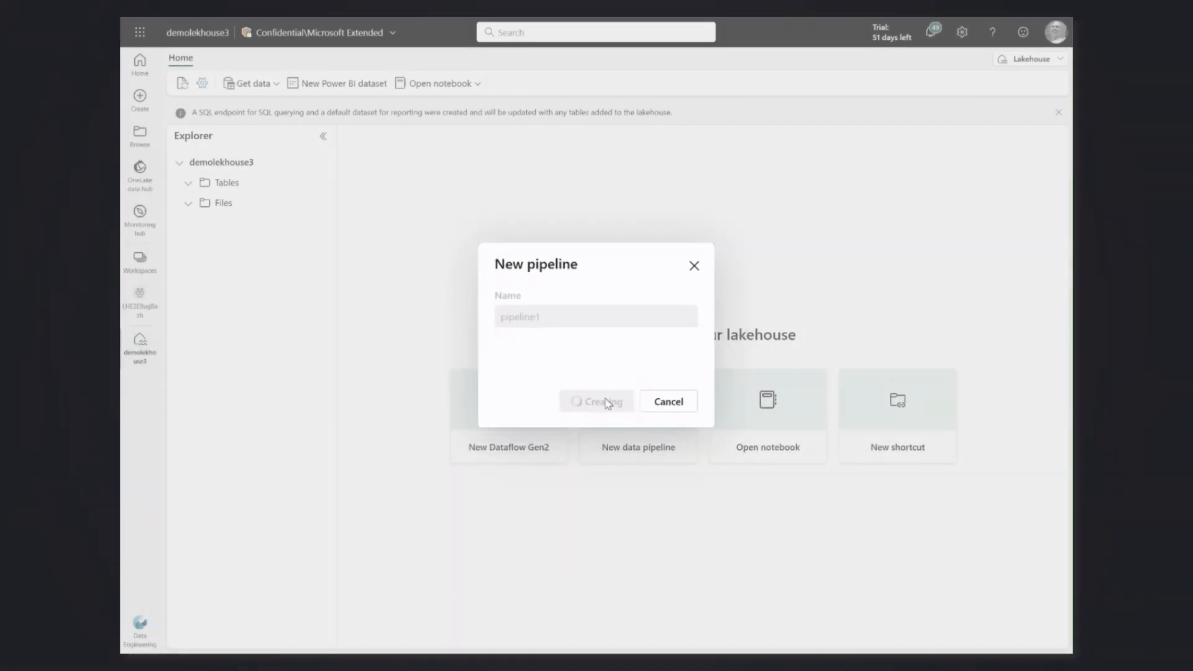
pyautogui.click(597, 402)
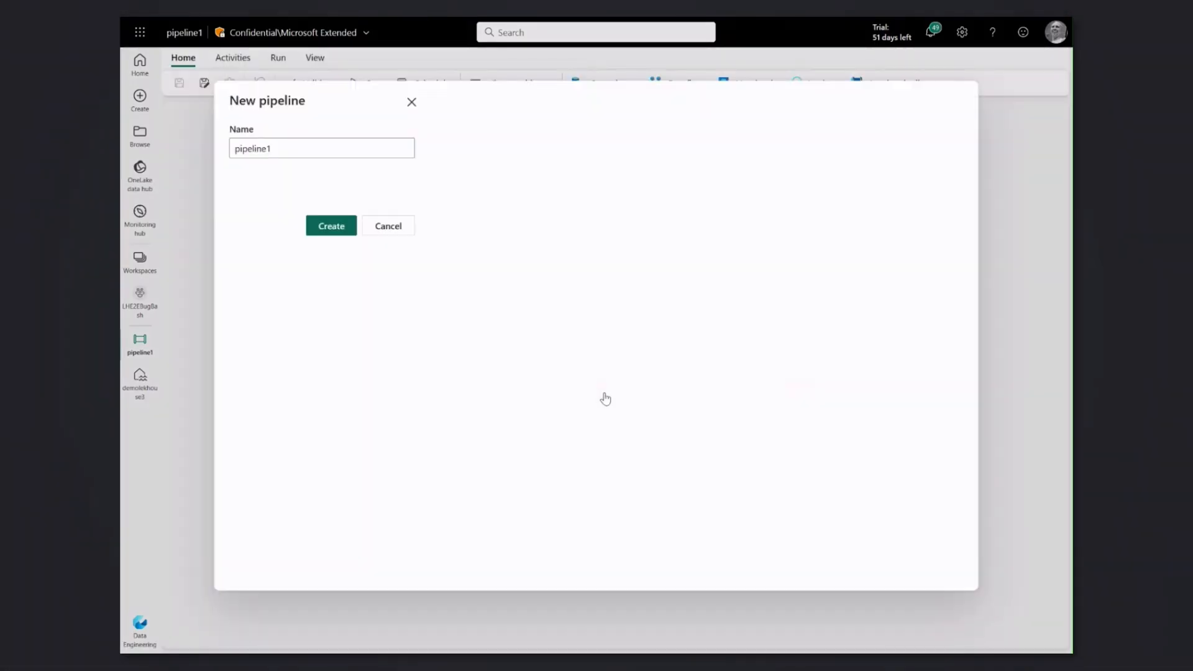
# Use the existing LHdemo ADLS Gen2 connection as the Copy data source and confirm Test connection succeeds
pyautogui.click(330, 225)
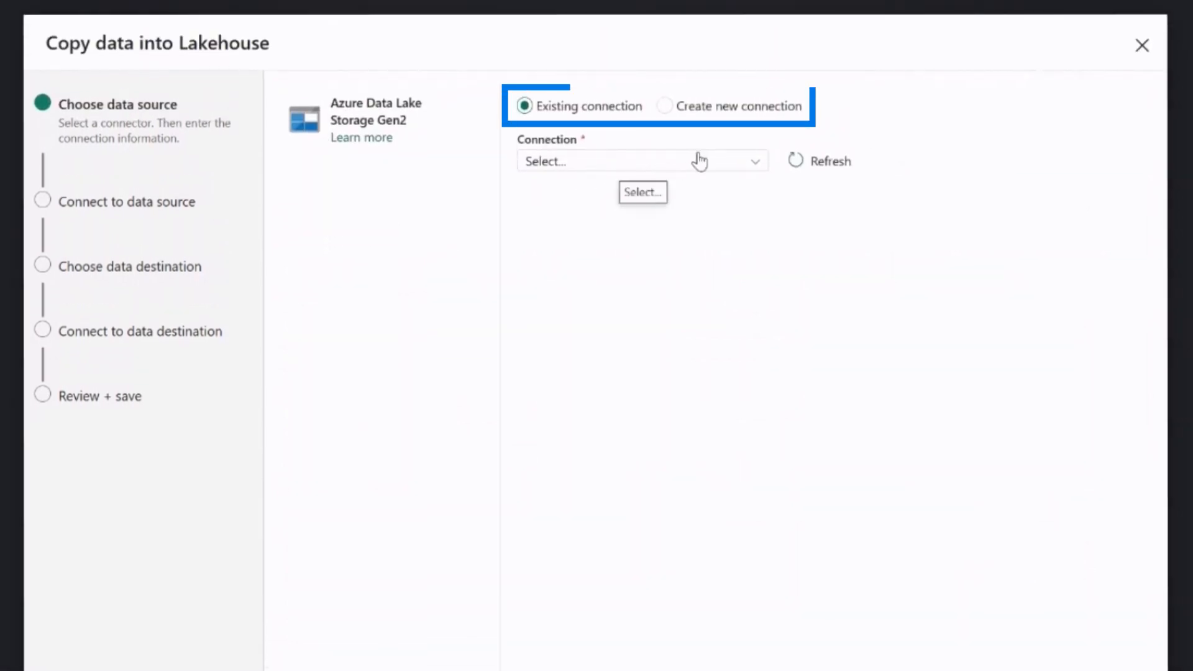
pyautogui.click(664, 105)
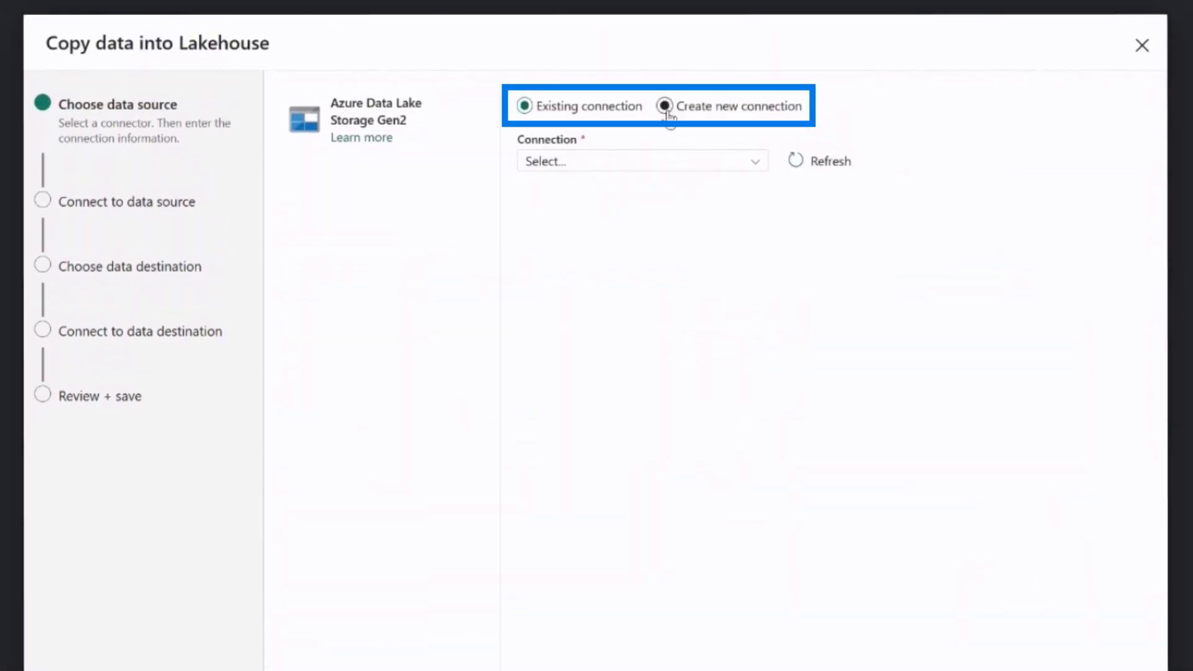
pyautogui.click(641, 161)
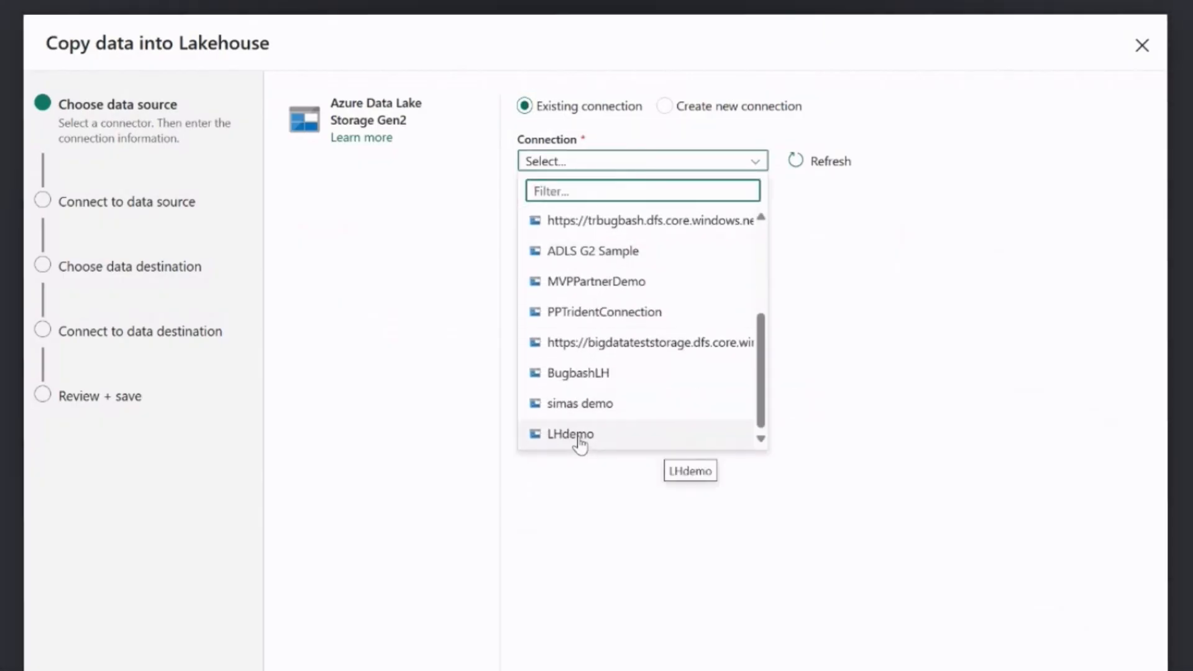
pyautogui.click(570, 433)
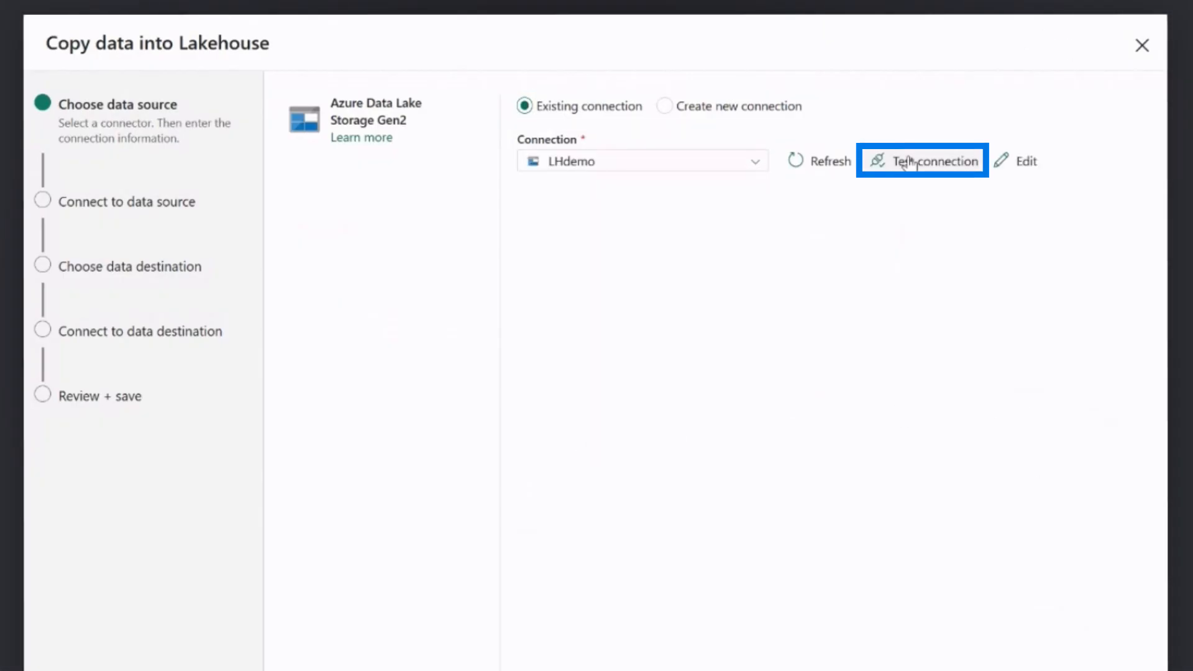
pyautogui.click(933, 161)
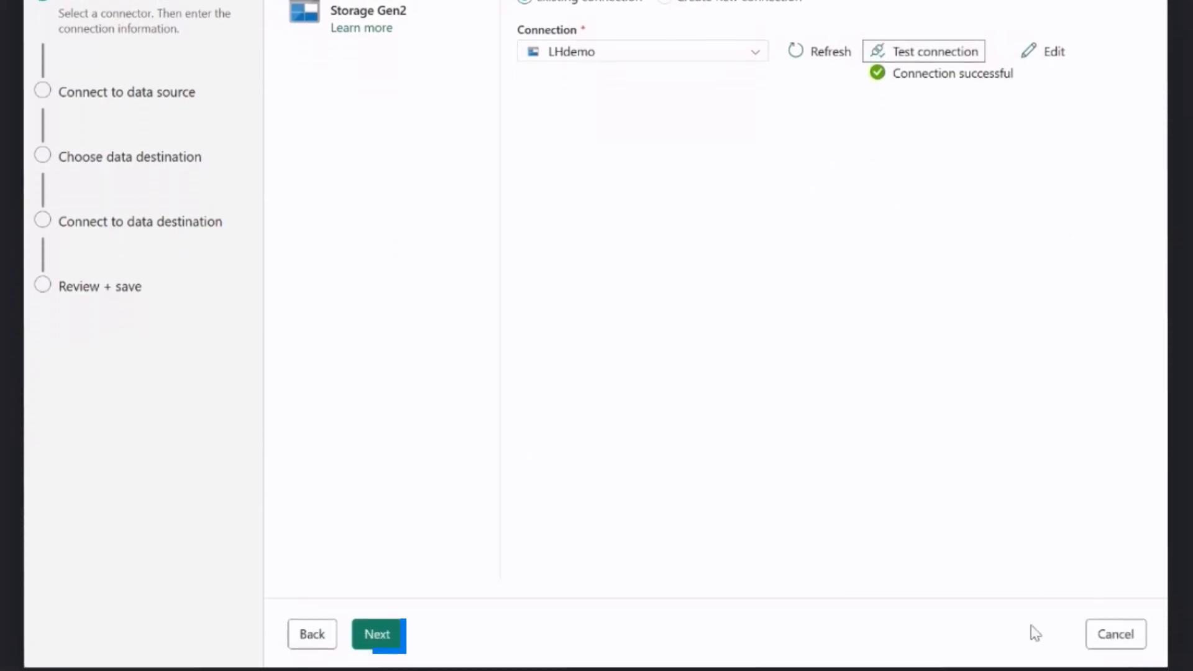
pyautogui.click(376, 634)
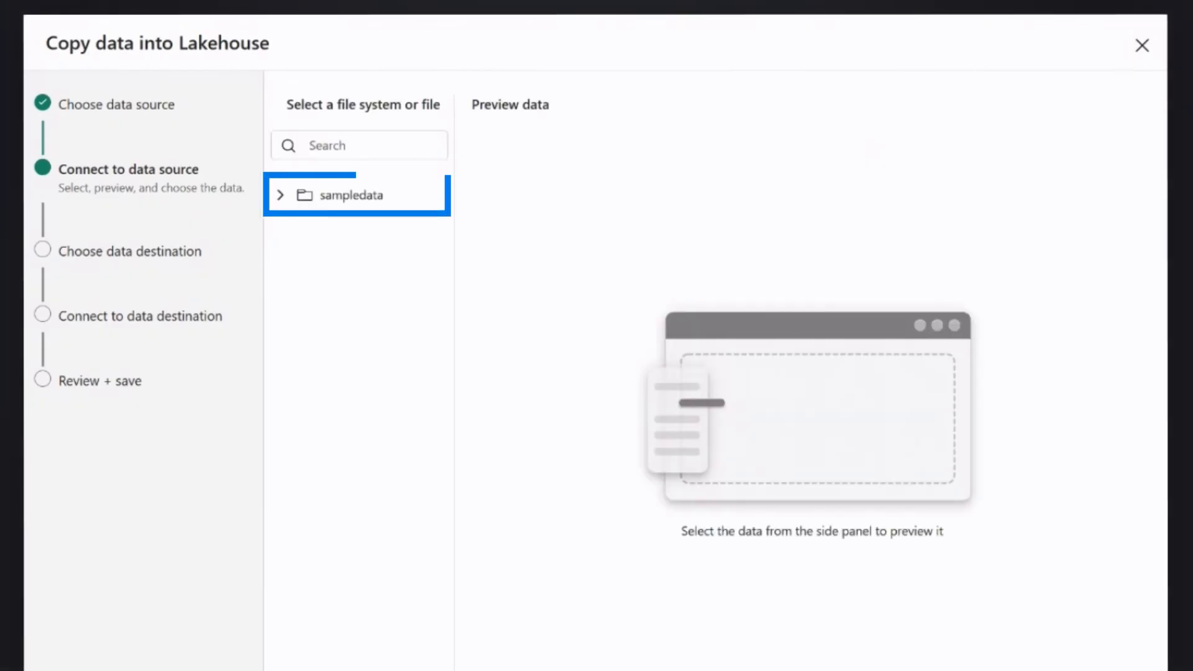
pyautogui.moveTo(296, 194)
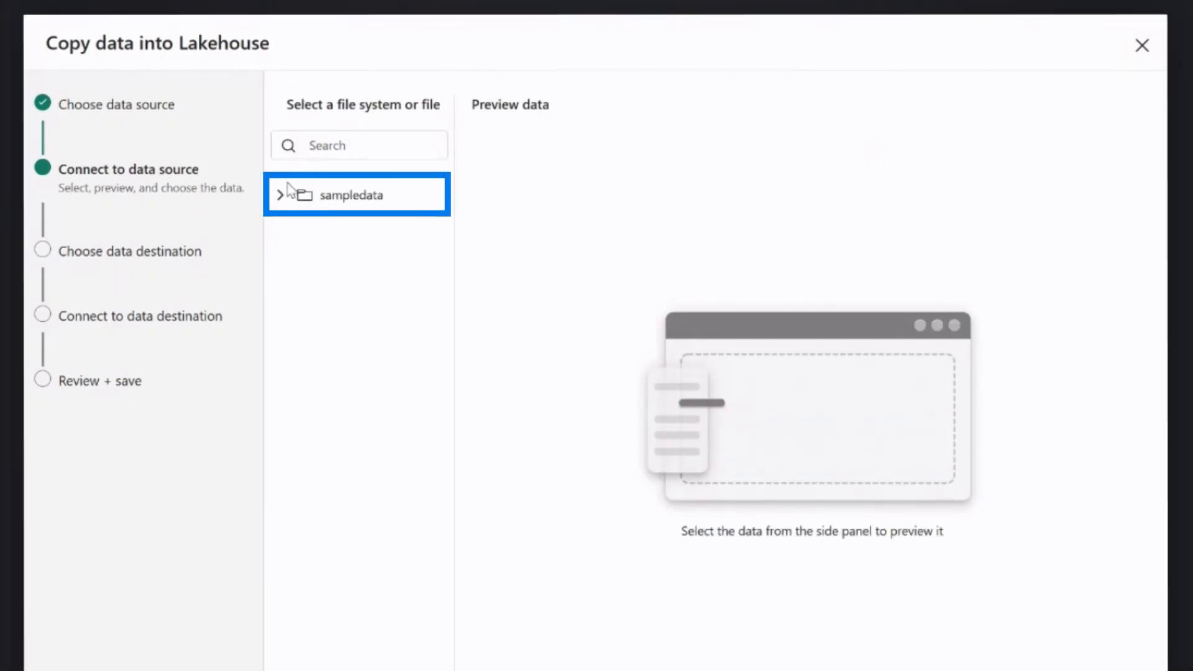
# Choose sampledata's orders folder as source with Schema agnostic (binary copy) enabled and continue
pyautogui.click(352, 195)
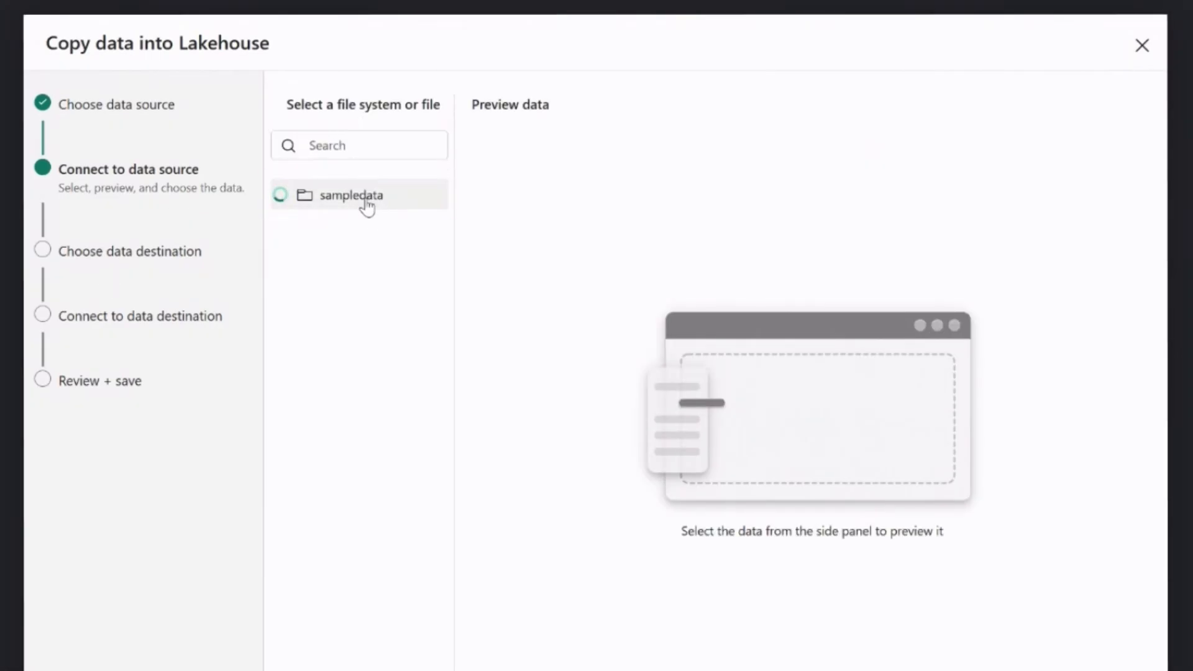
pyautogui.click(350, 195)
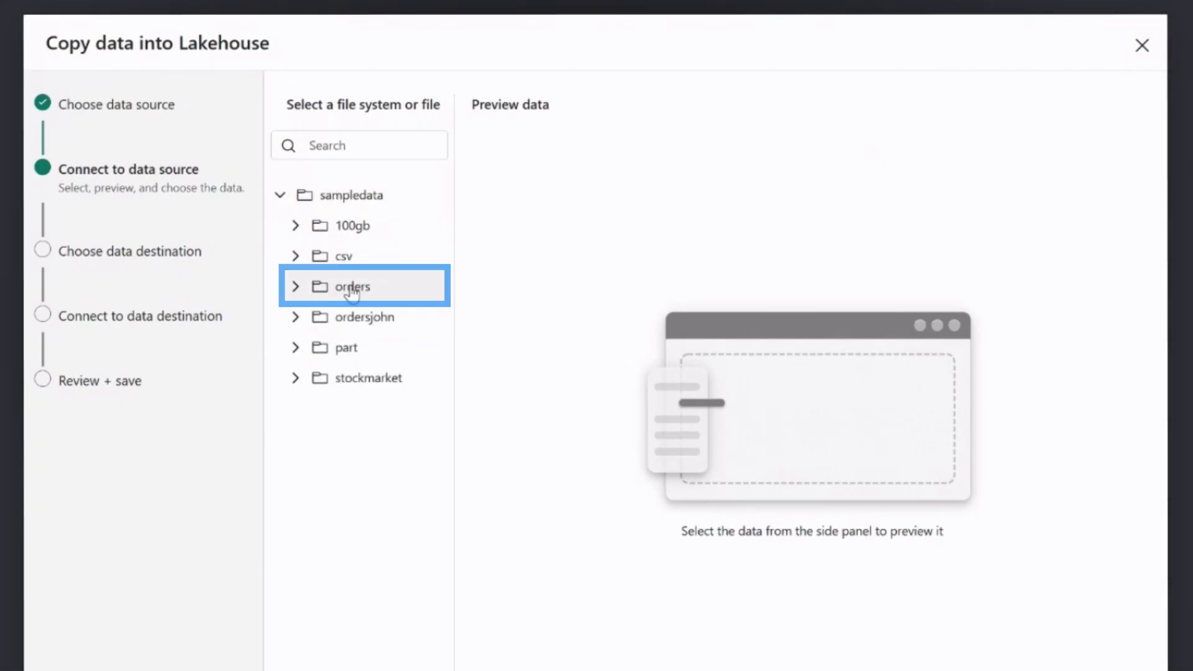
pyautogui.click(351, 286)
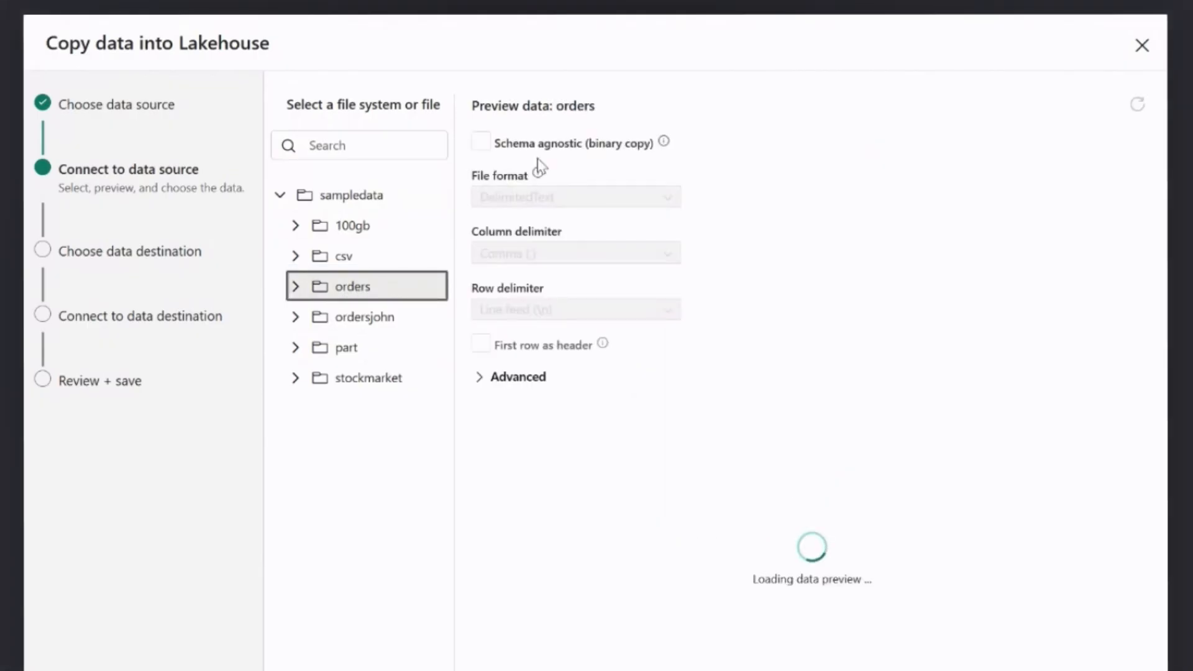
pyautogui.click(480, 142)
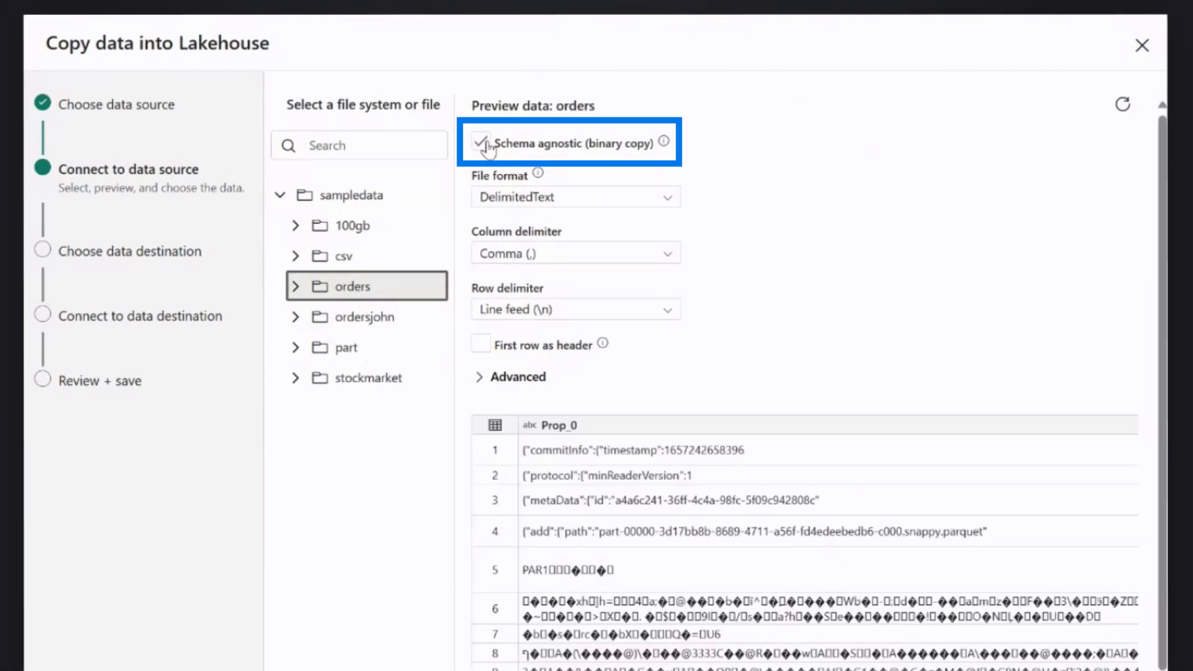
pyautogui.click(480, 142)
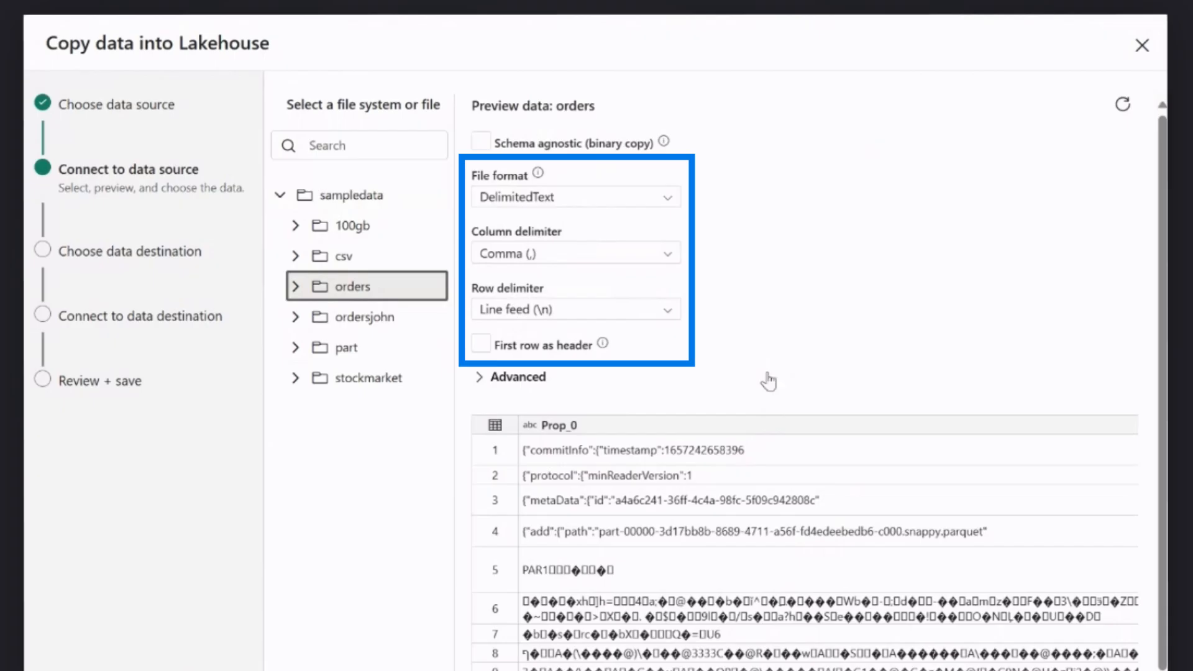
pyautogui.moveTo(824, 272)
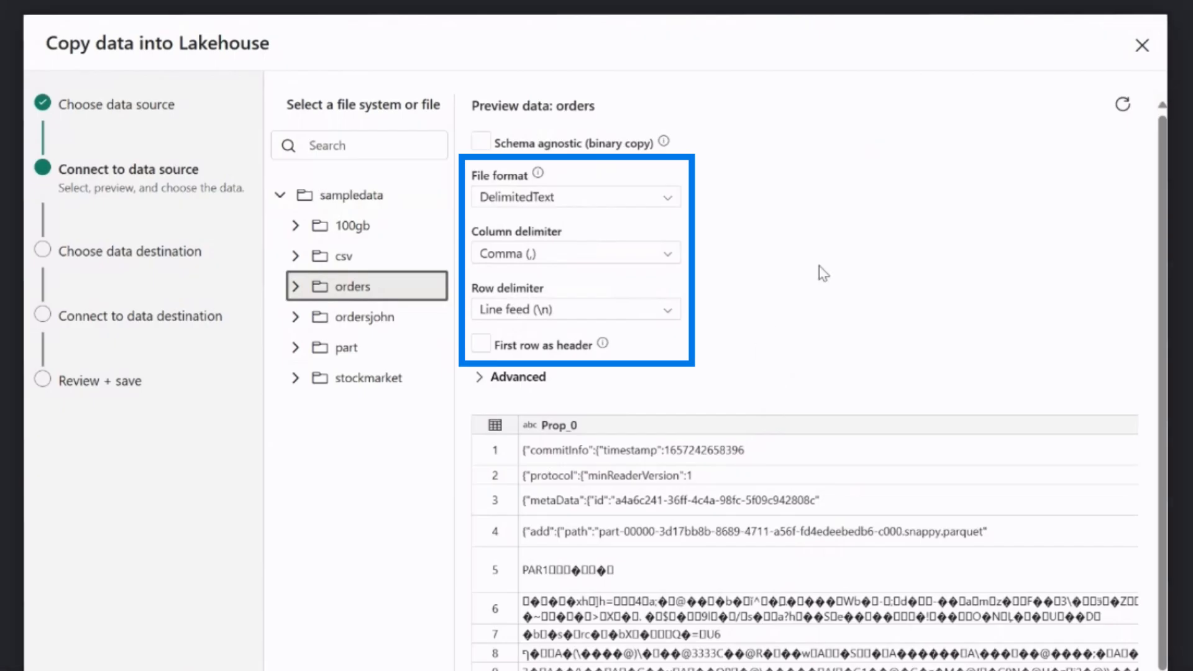
pyautogui.moveTo(510, 414)
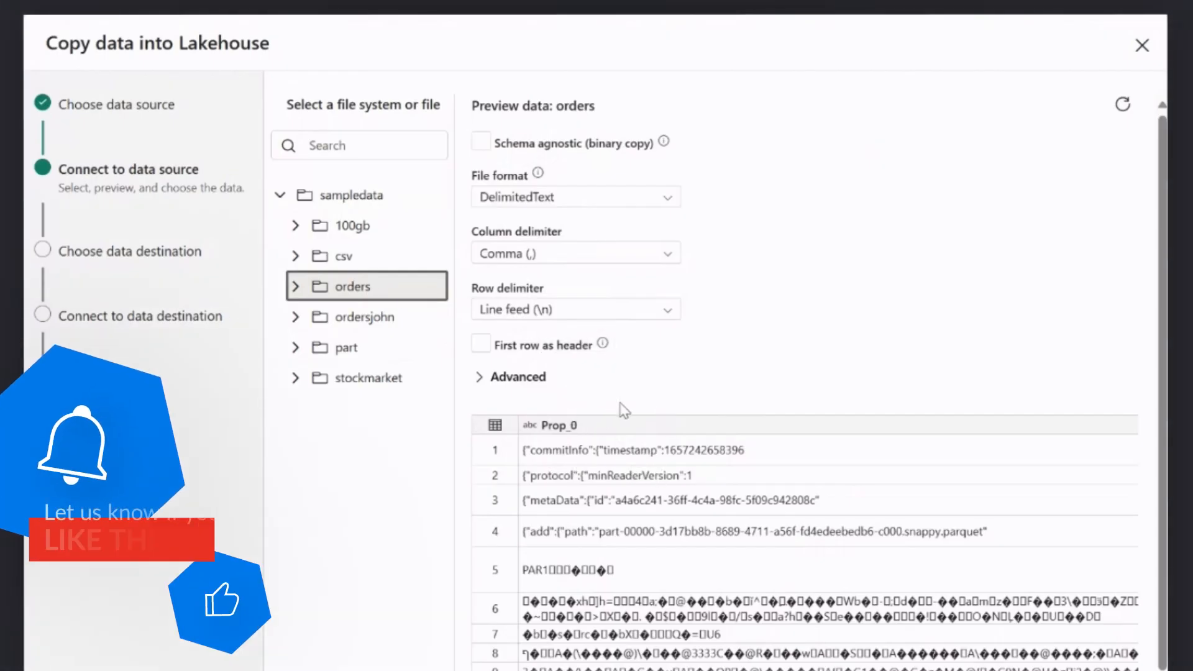
pyautogui.click(480, 142)
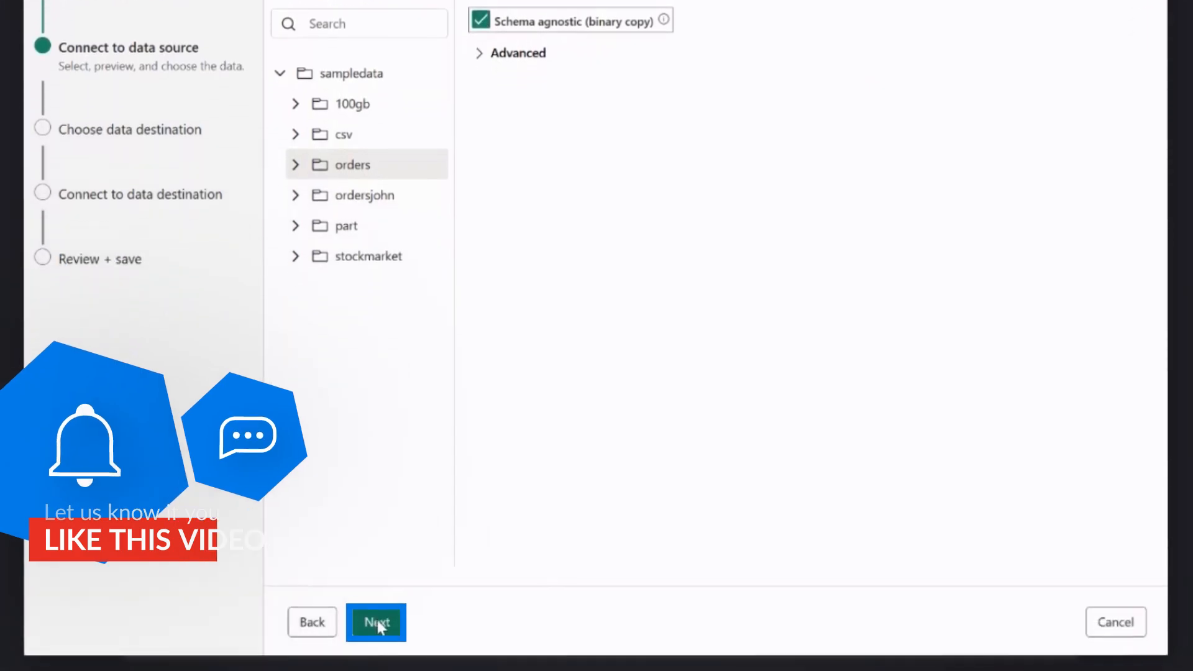
pyautogui.click(375, 621)
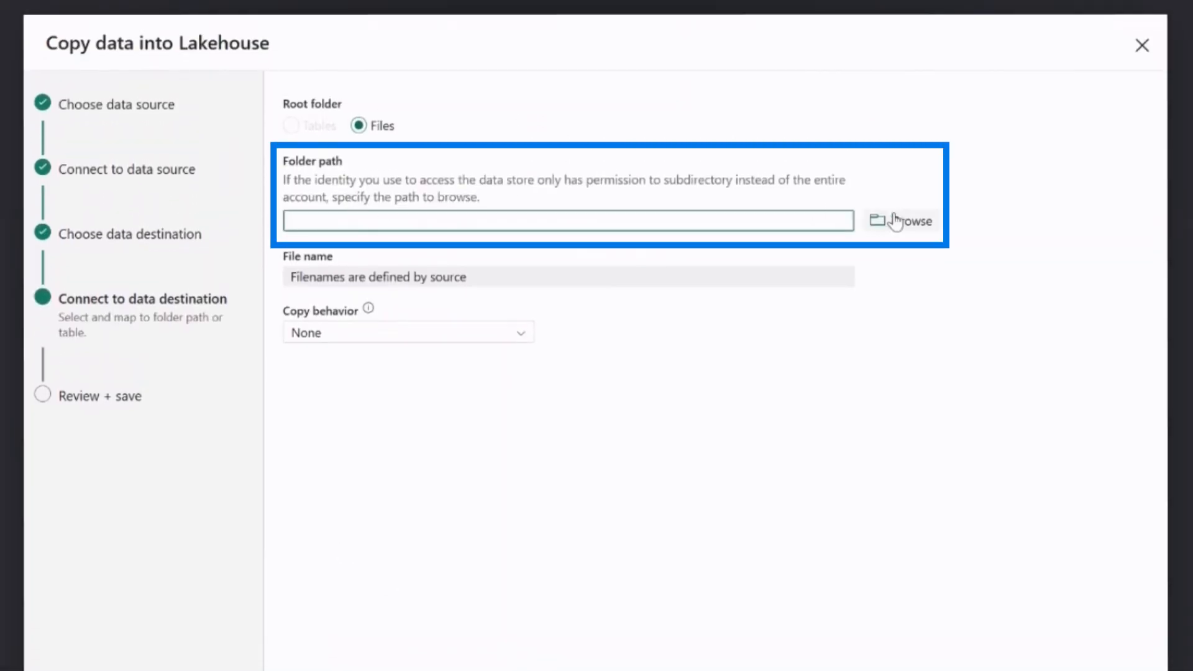
# Leave the destination Folder path blank and proceed to the Review + save summary
pyautogui.click(567, 221)
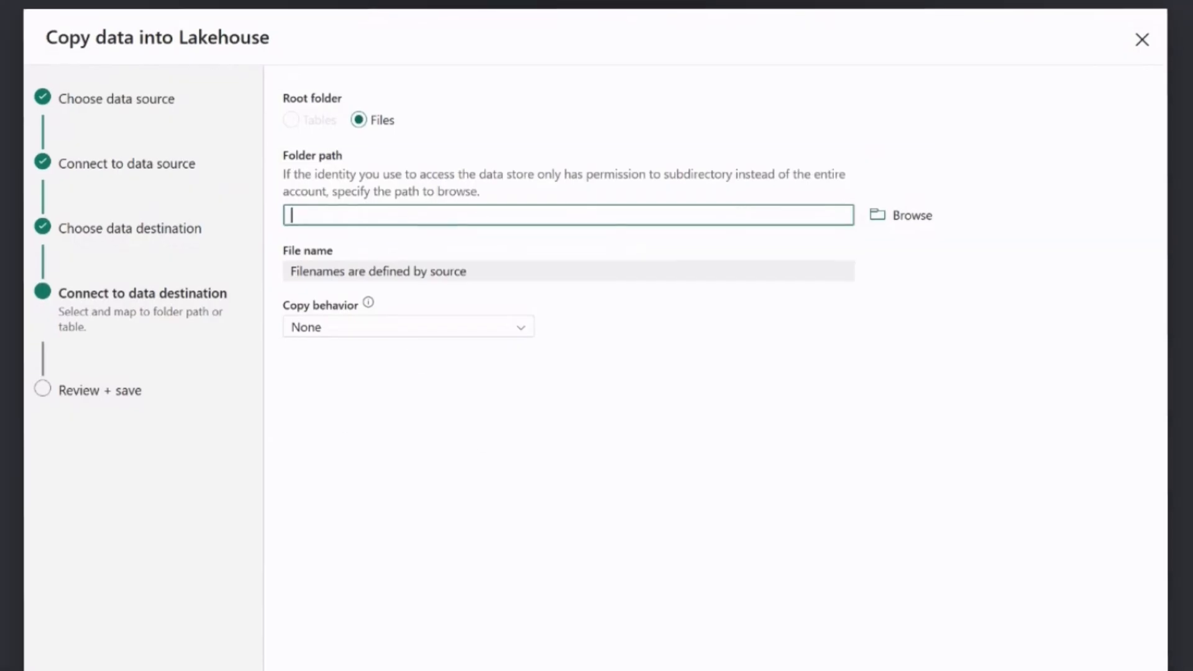
pyautogui.scroll(-3)
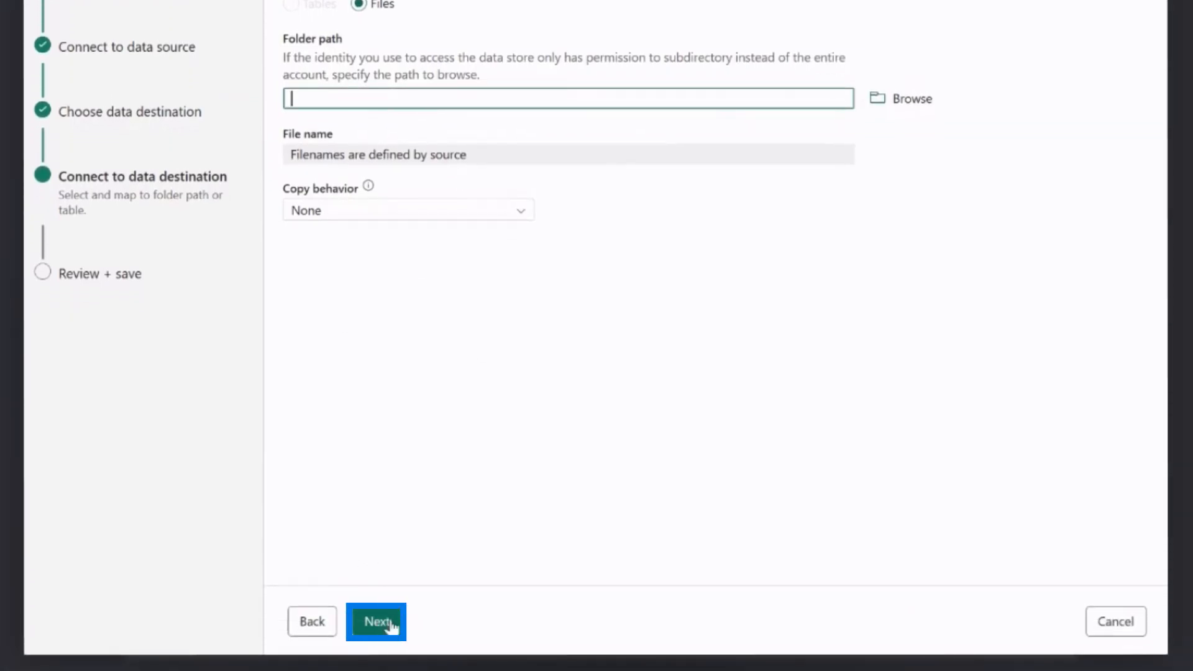
pyautogui.click(375, 621)
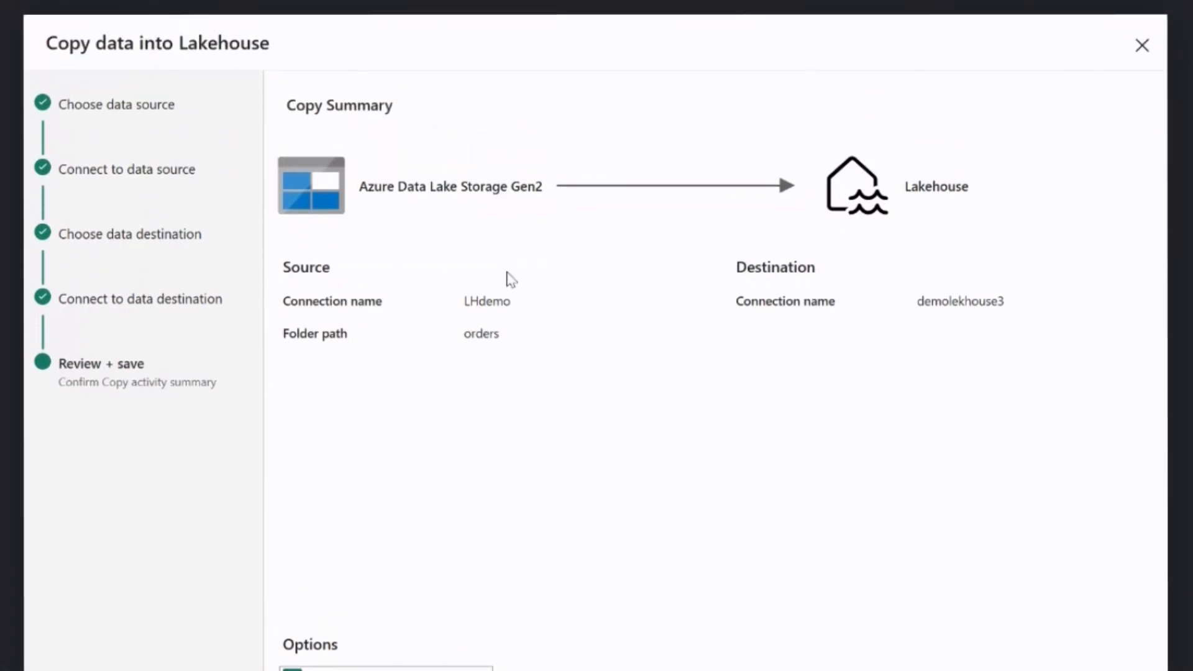
pyautogui.moveTo(452, 241)
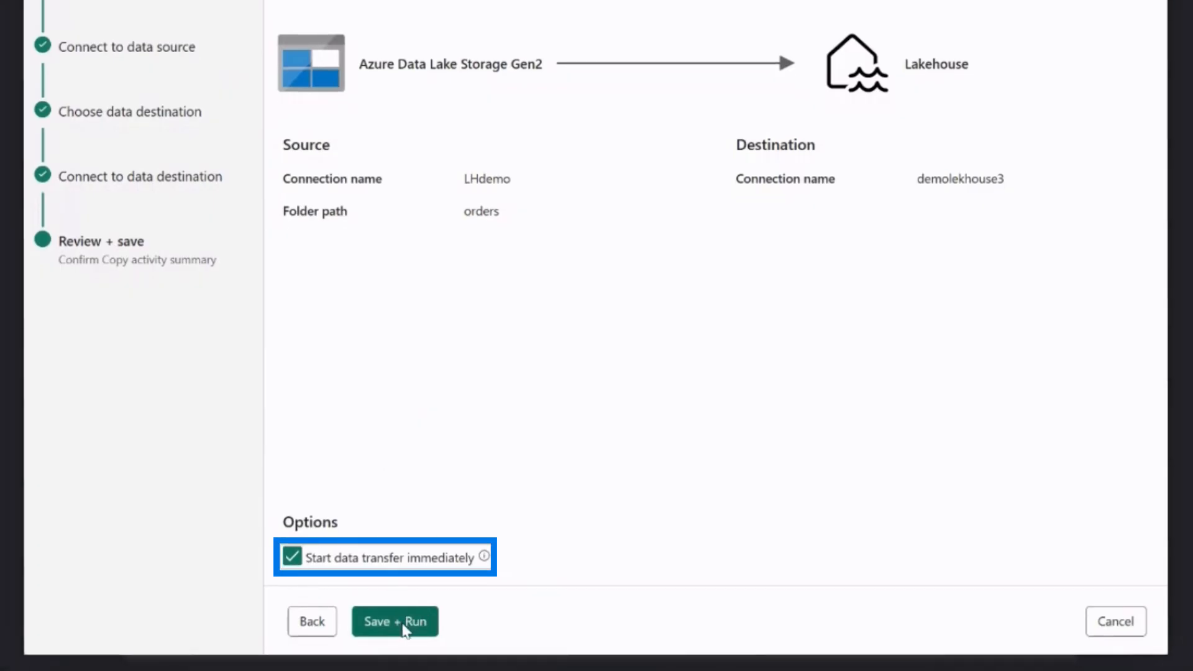
pyautogui.moveTo(397, 626)
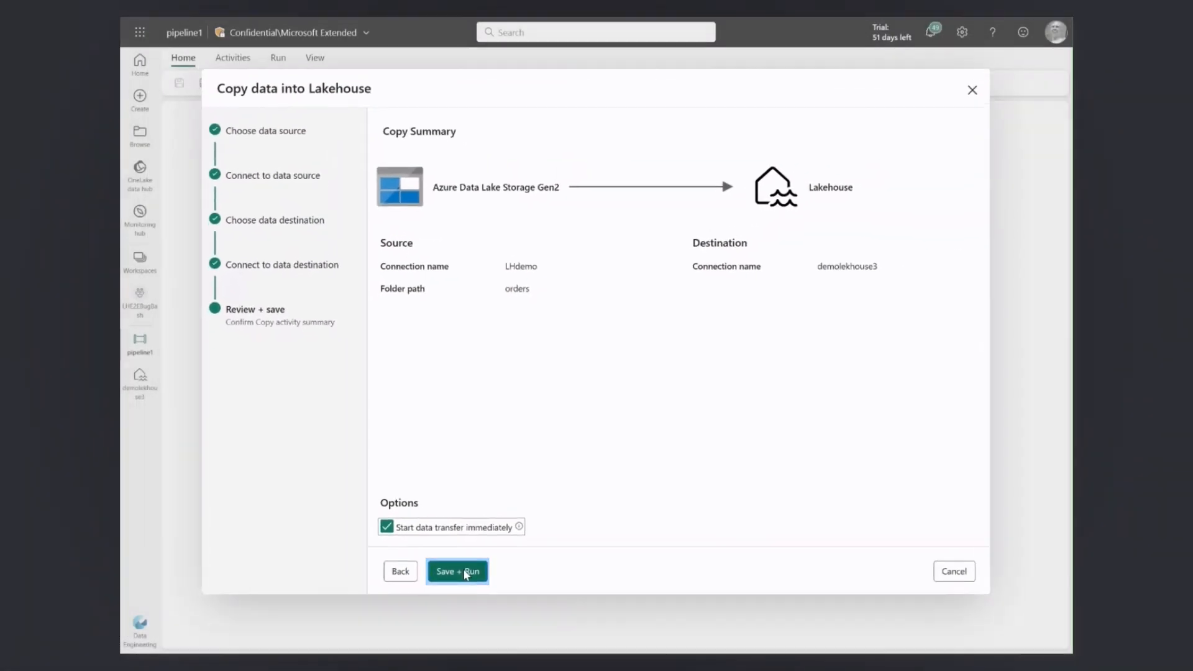
# Save + Run the pipeline with 'Start data transfer immediately' kept checked
pyautogui.click(456, 571)
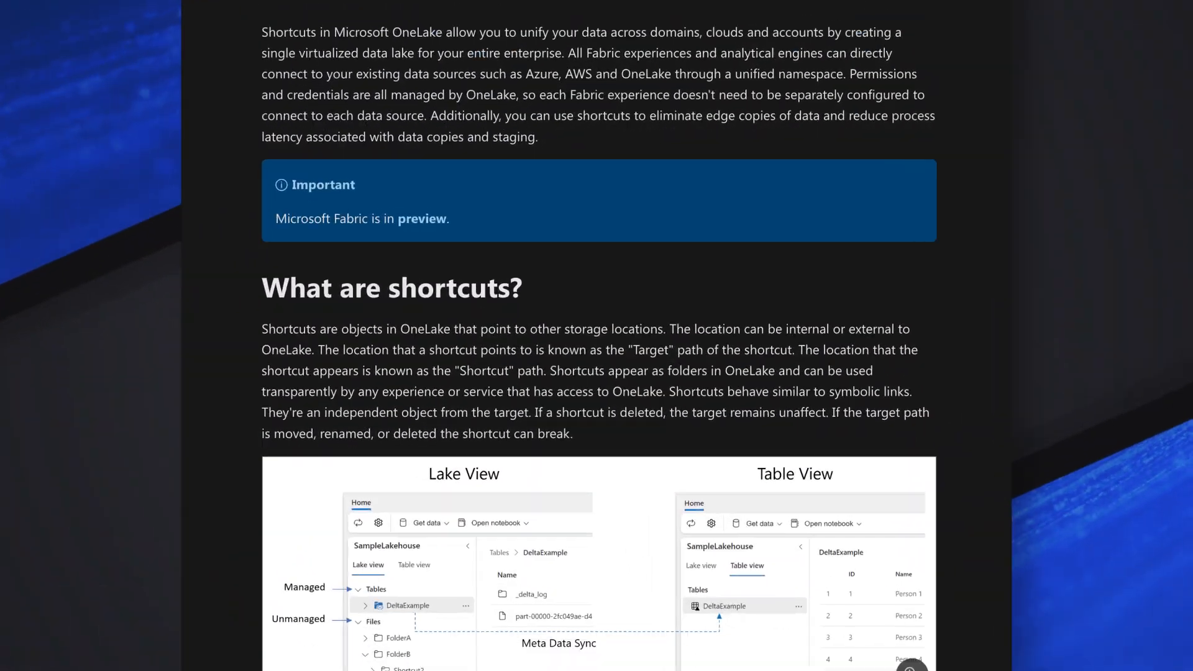
# Scroll the OneLake shortcuts article down to the 'What are shortcuts?' section
pyautogui.scroll(-3)
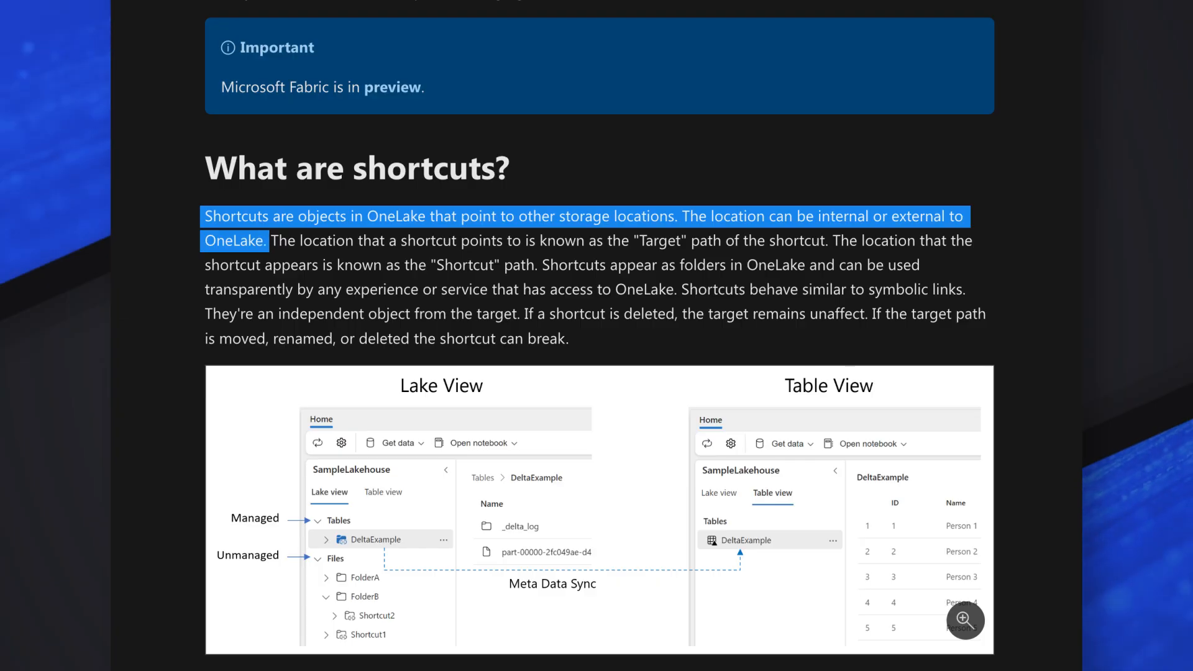
pyautogui.scroll(-3)
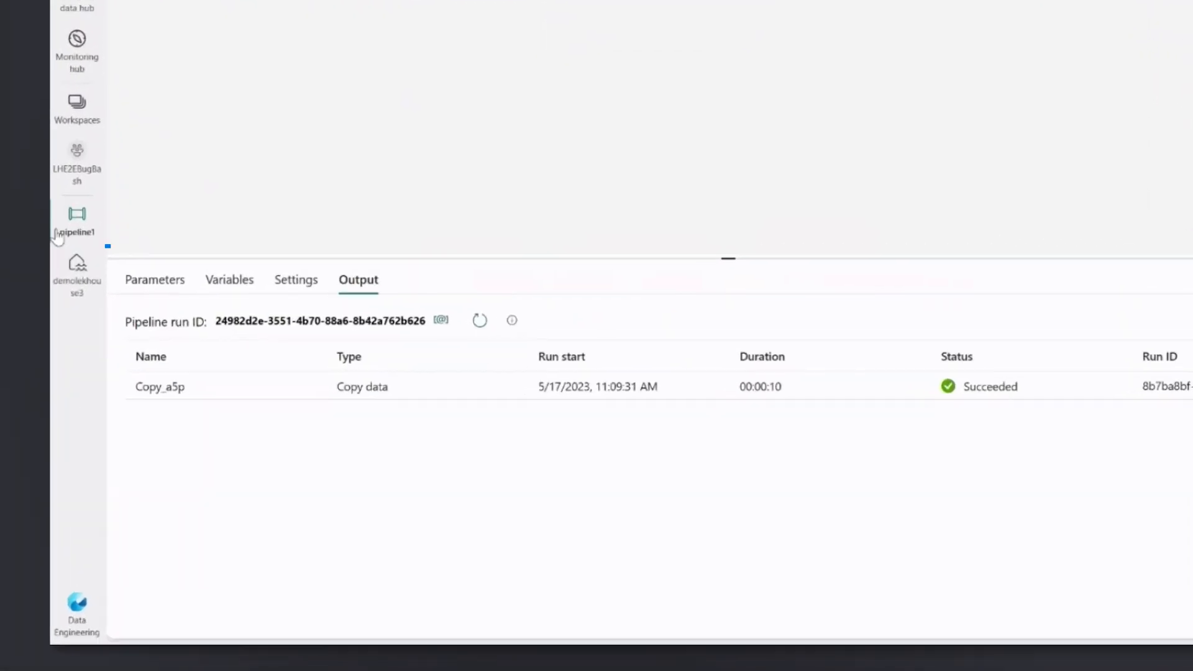
# Open the demolekhouse3 lakehouse from the left navigation after the Succeeded copy run
pyautogui.click(76, 266)
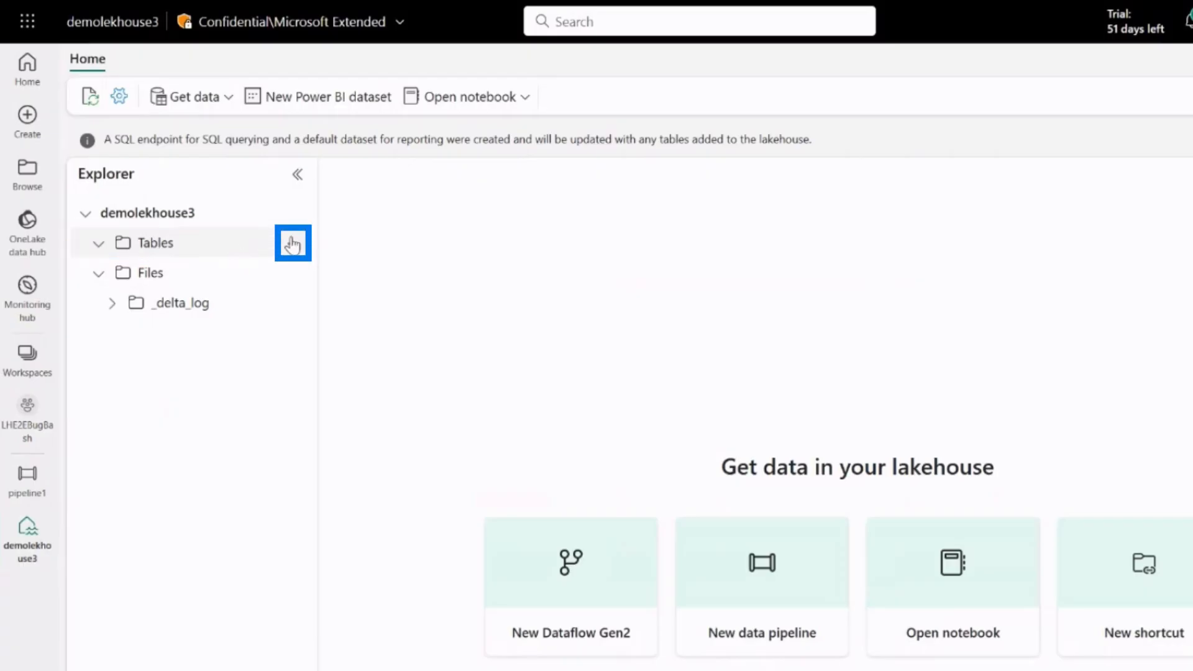
# Start a New shortcut from the Tables folder's options in demolekhouse3
pyautogui.click(293, 242)
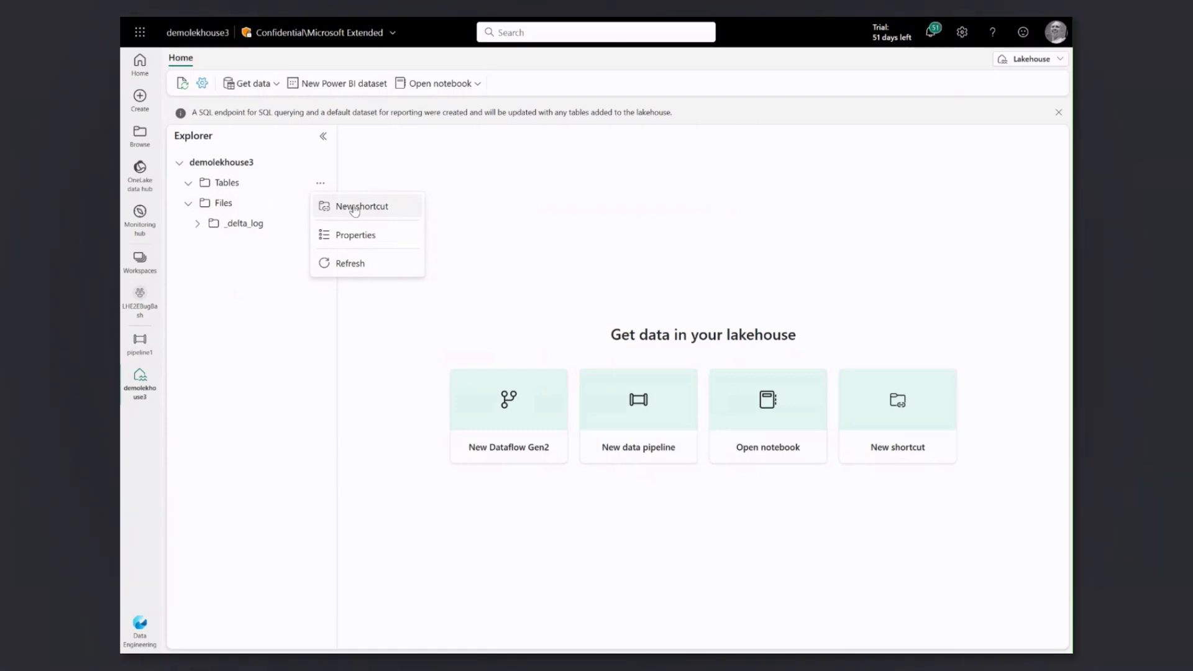
pyautogui.click(361, 206)
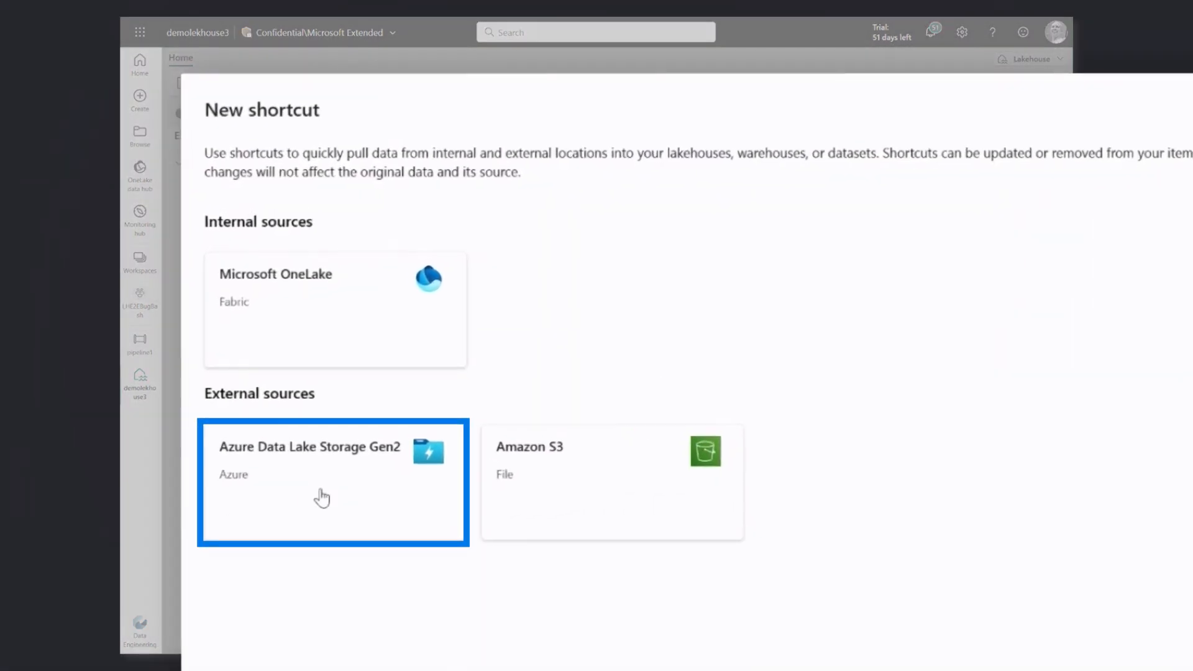
pyautogui.click(333, 482)
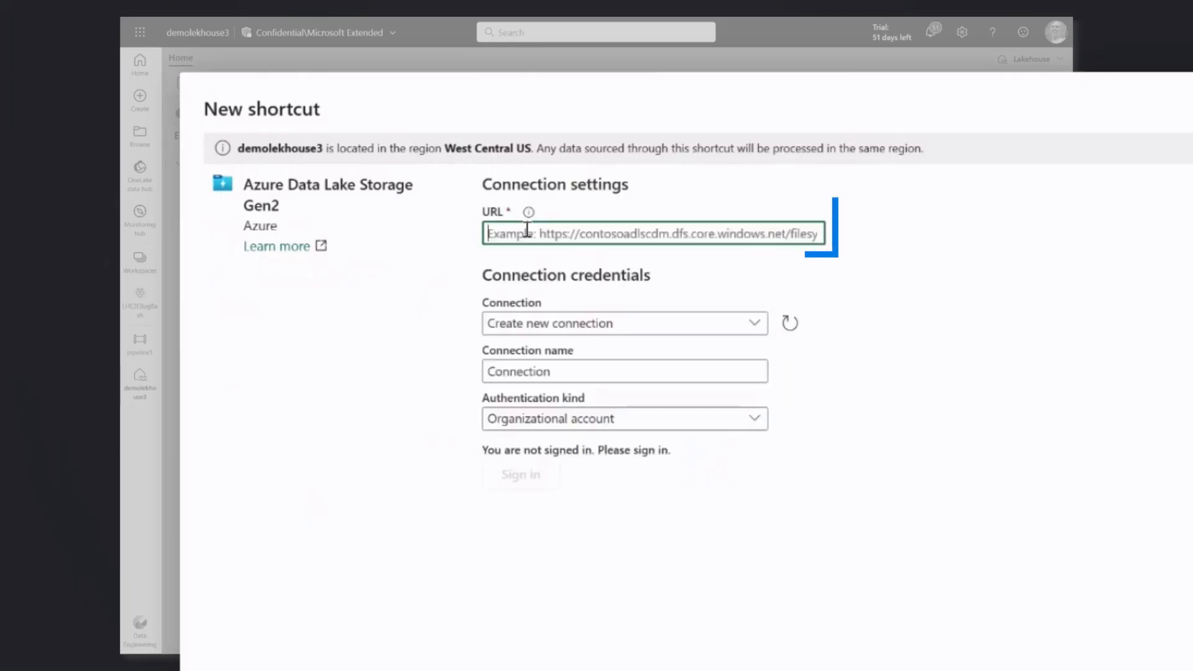
pyautogui.write('https://lakehousegetdatademo.dfs.core.windows.net/')
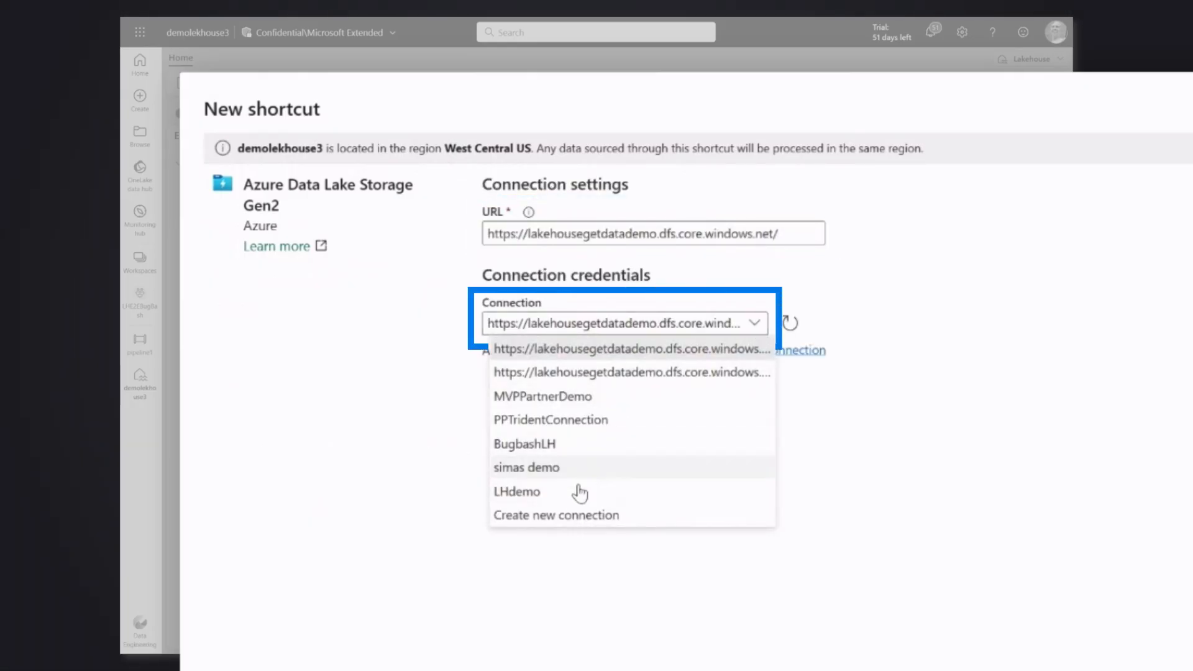
pyautogui.click(517, 490)
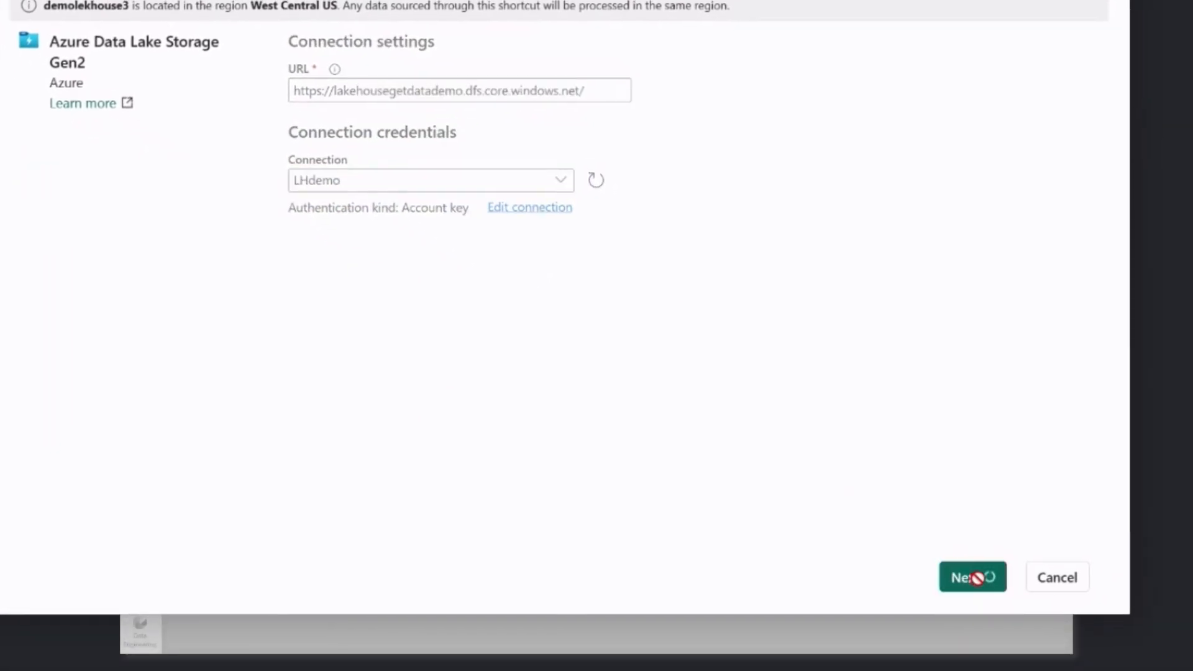
pyautogui.click(972, 576)
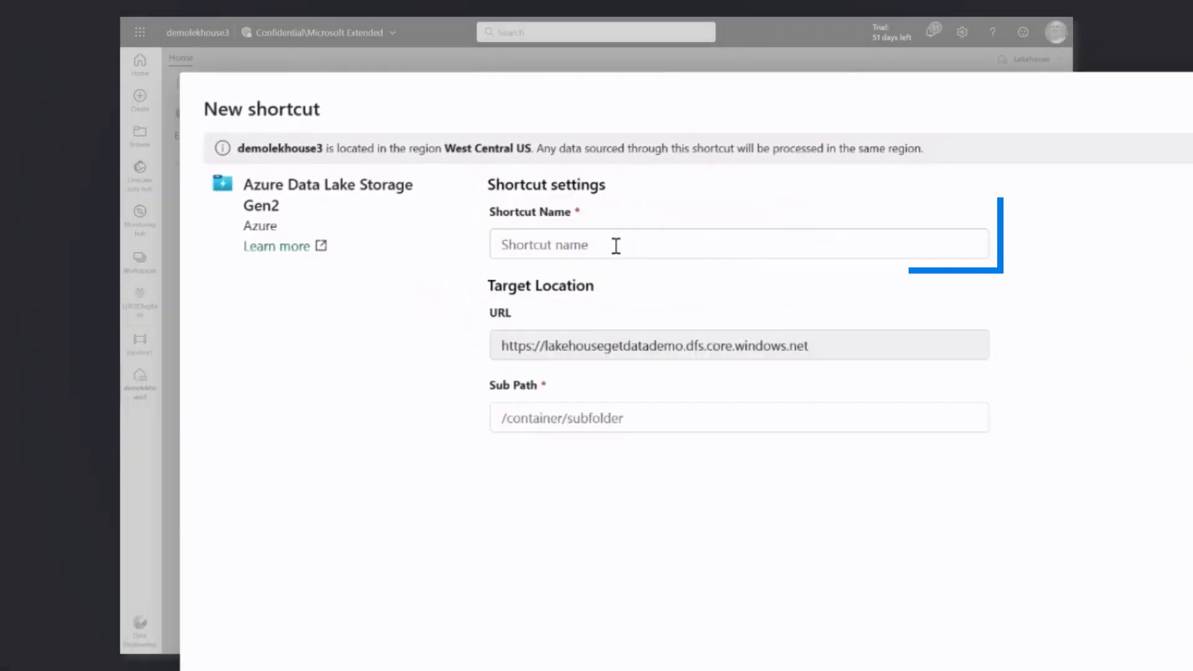
# Create the shortcut named 'orders' with sub path 'sampledata/orders'
pyautogui.write('orders')
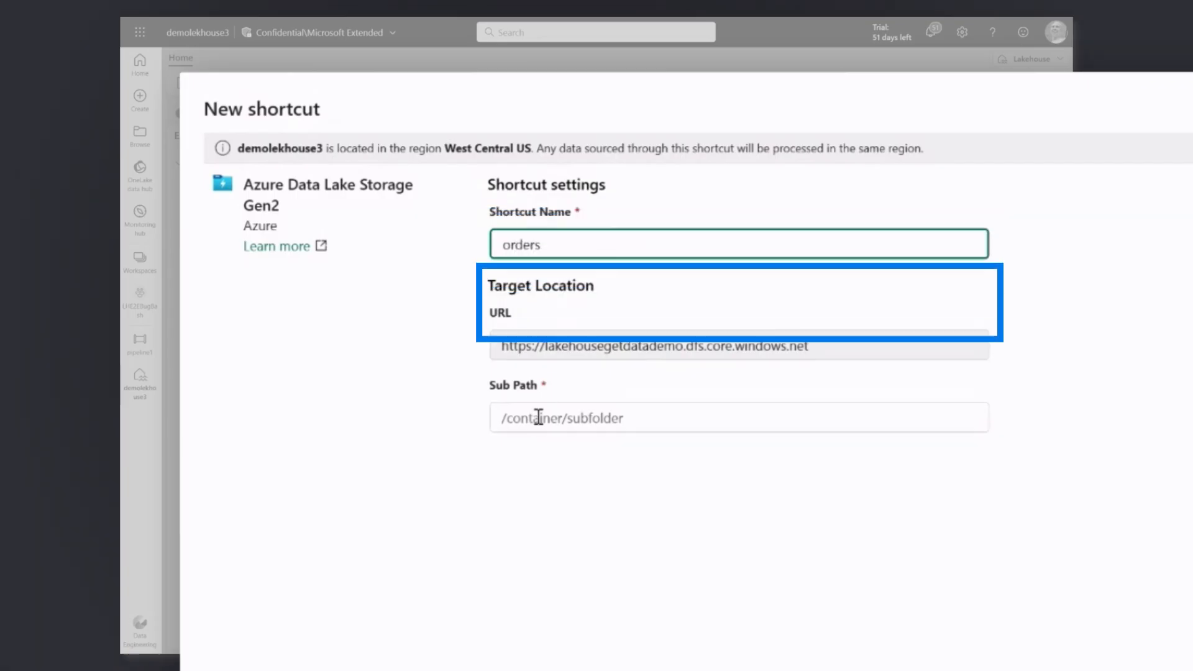
pyautogui.click(738, 418)
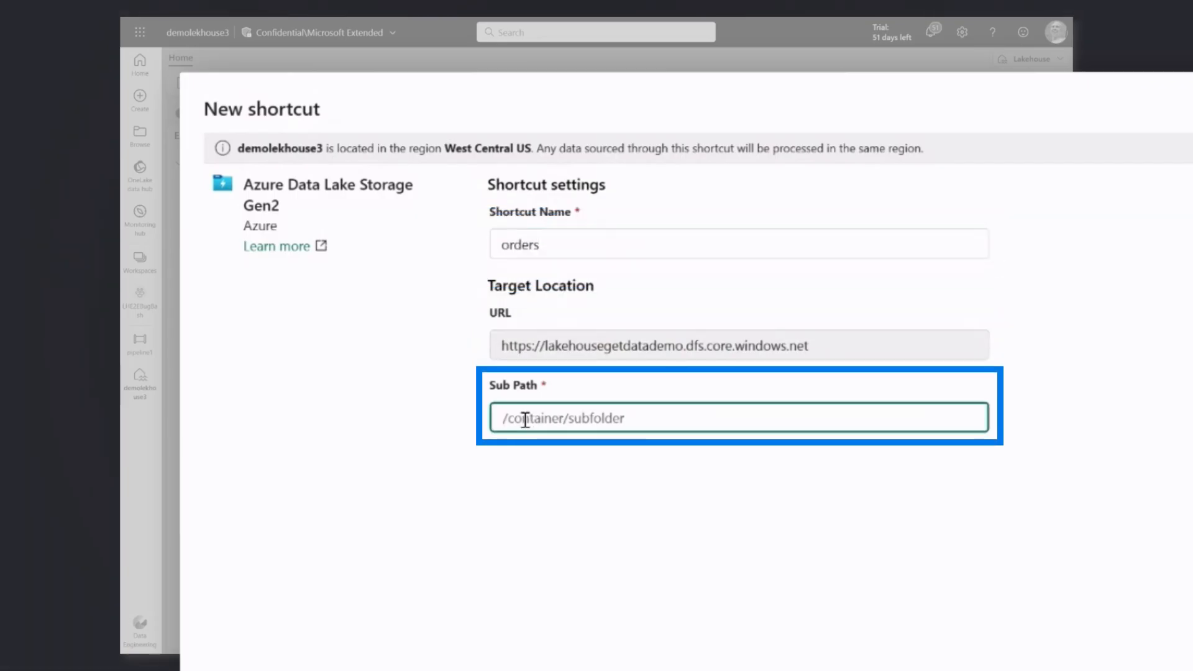
pyautogui.write('sampledata/o')
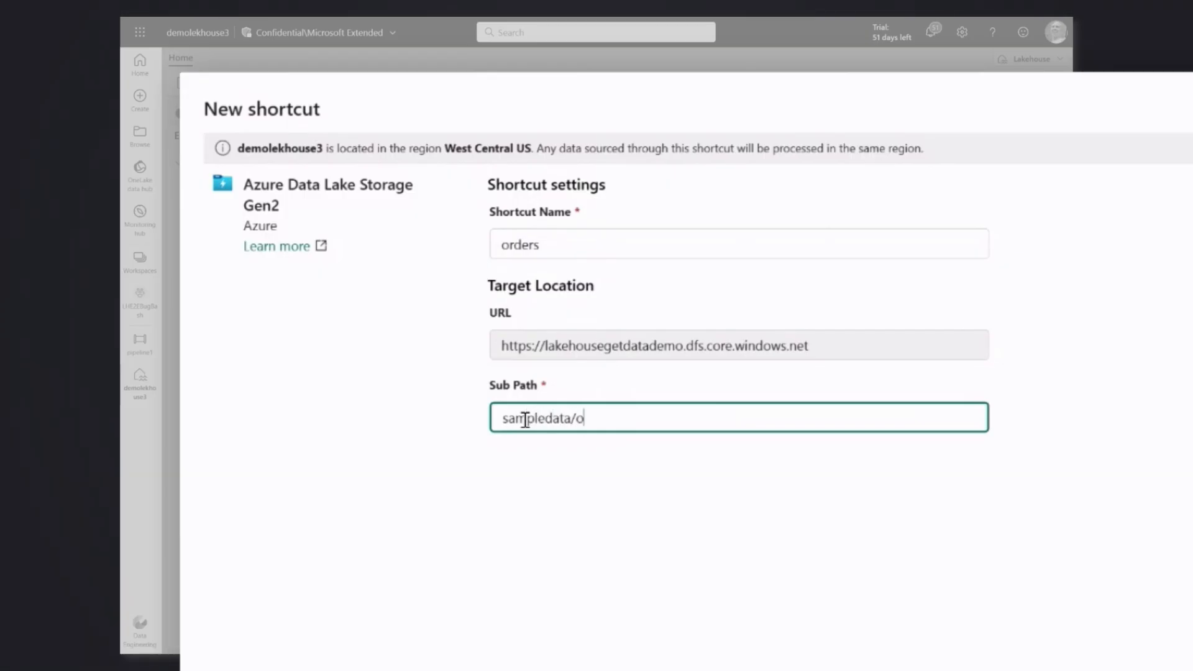
pyautogui.write('rders')
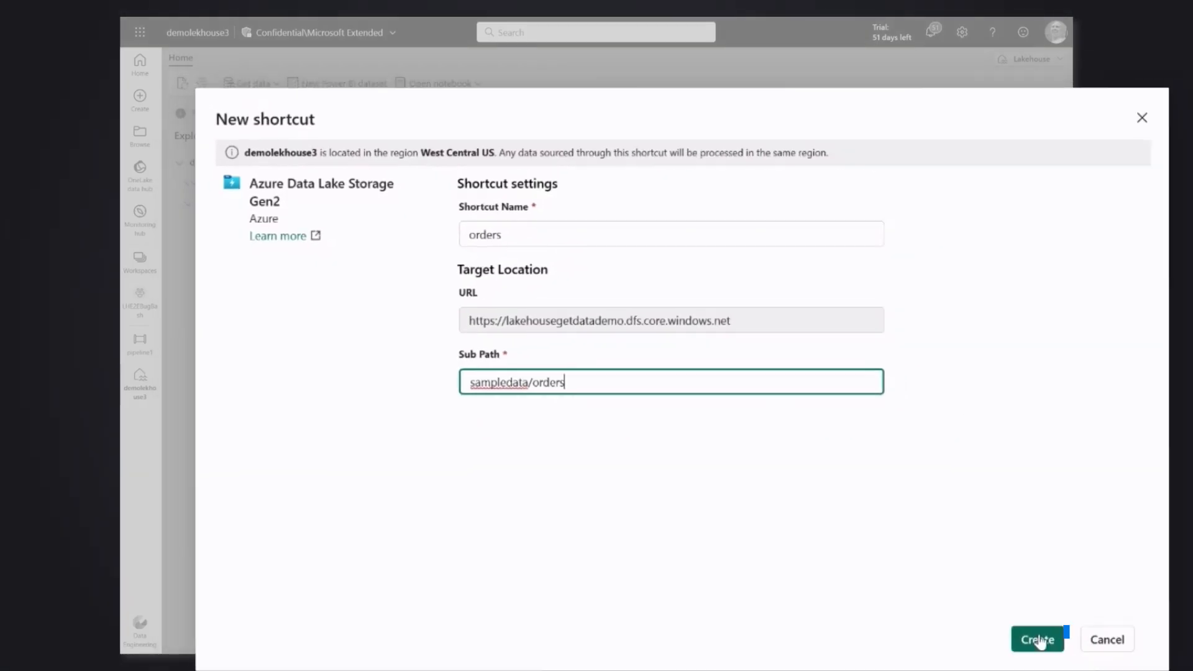
pyautogui.click(1037, 639)
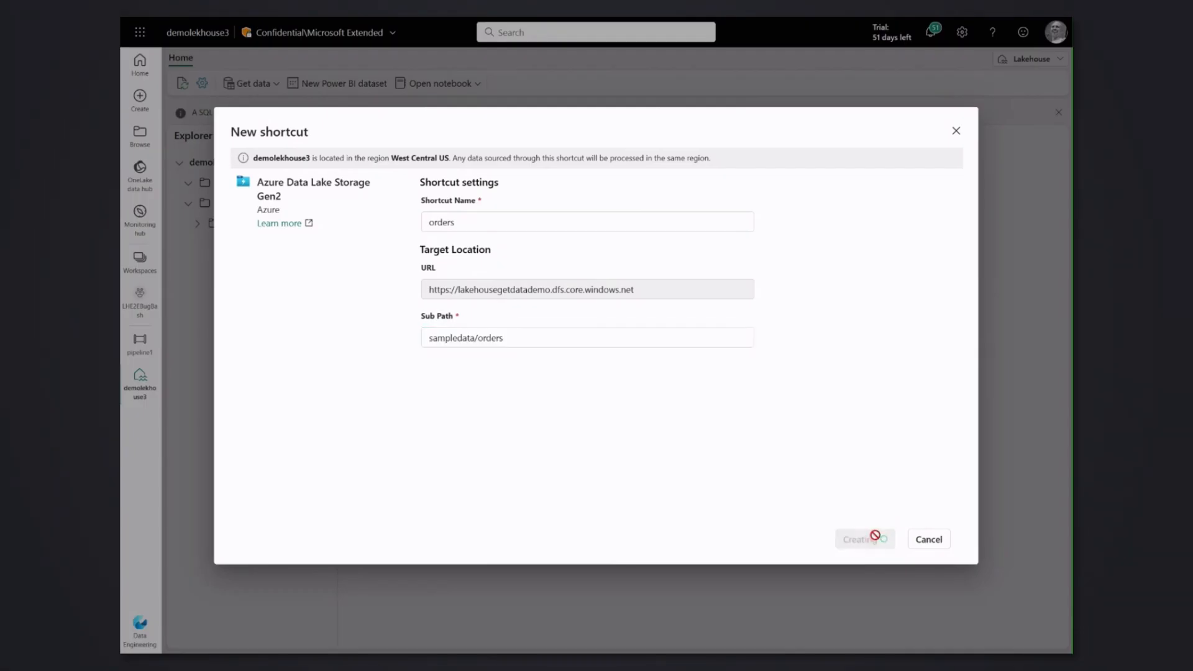
pyautogui.click(863, 538)
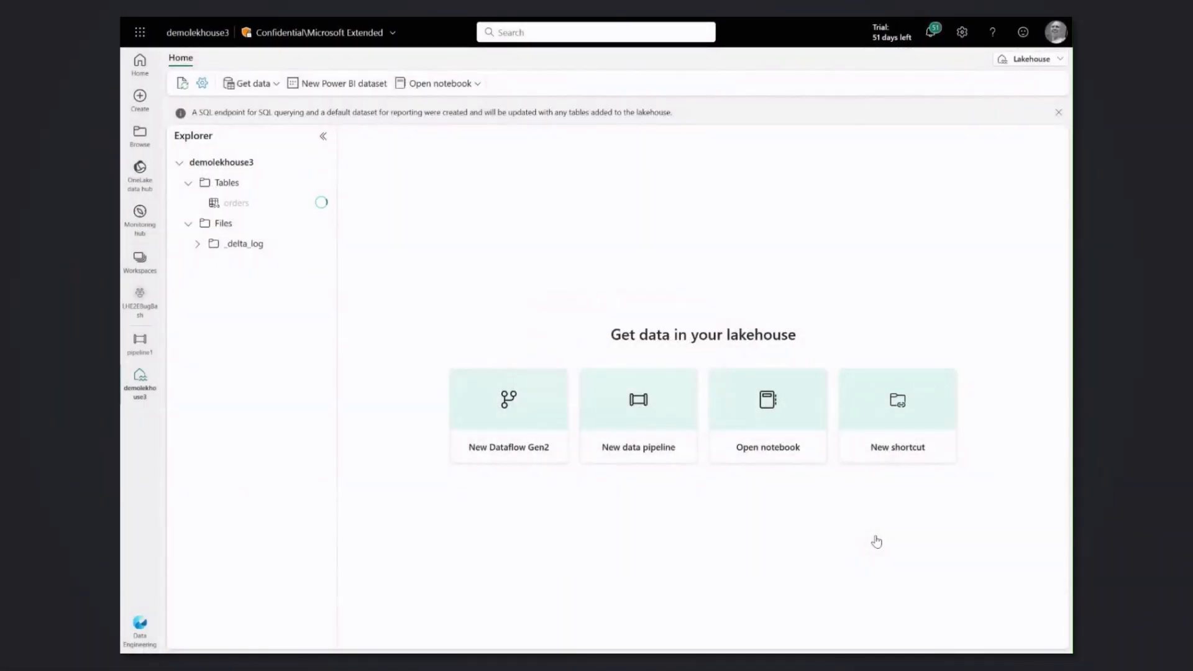